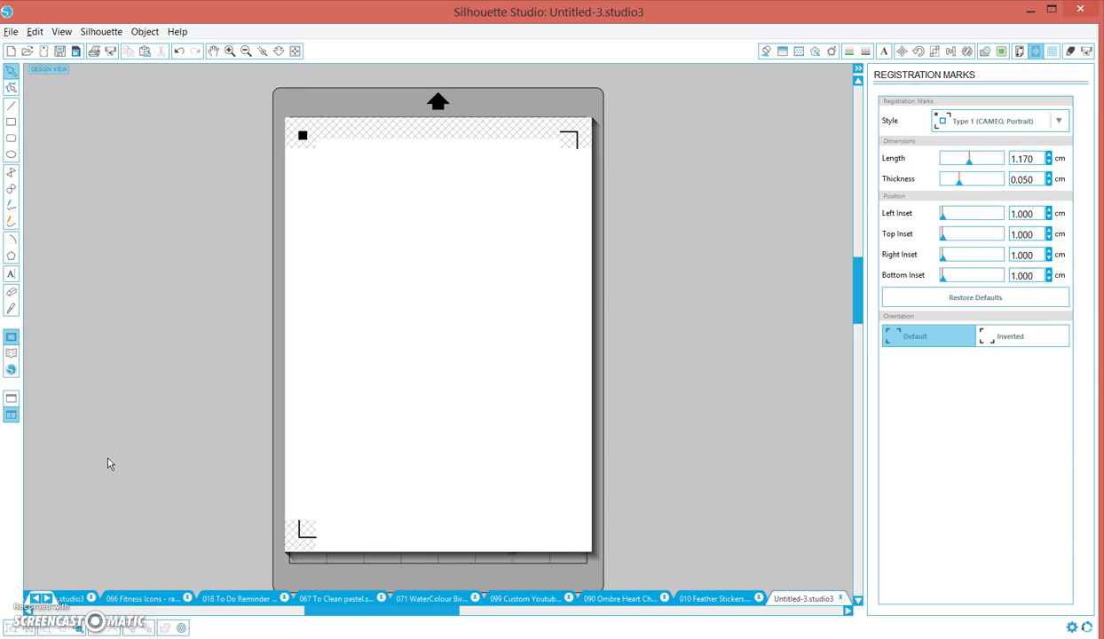
mouse_move(270, 319)
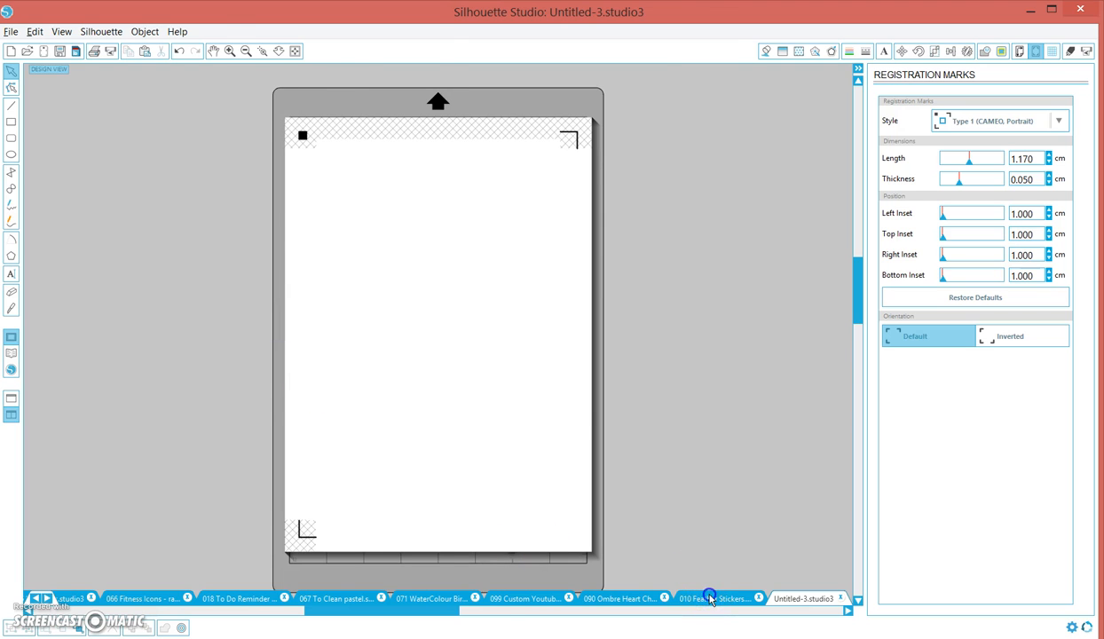
Step: Draw a rectangle on the blank Untitled-3 page and unlock its aspect to size it 3.800 × 4.800 cm
left_click(710, 598)
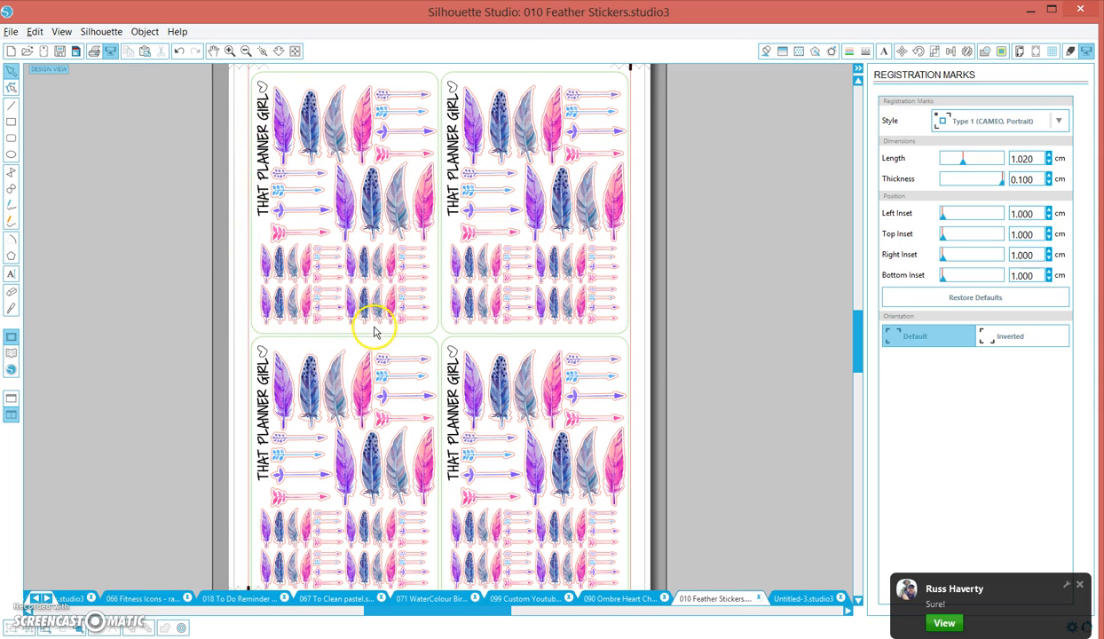
mouse_move(401, 319)
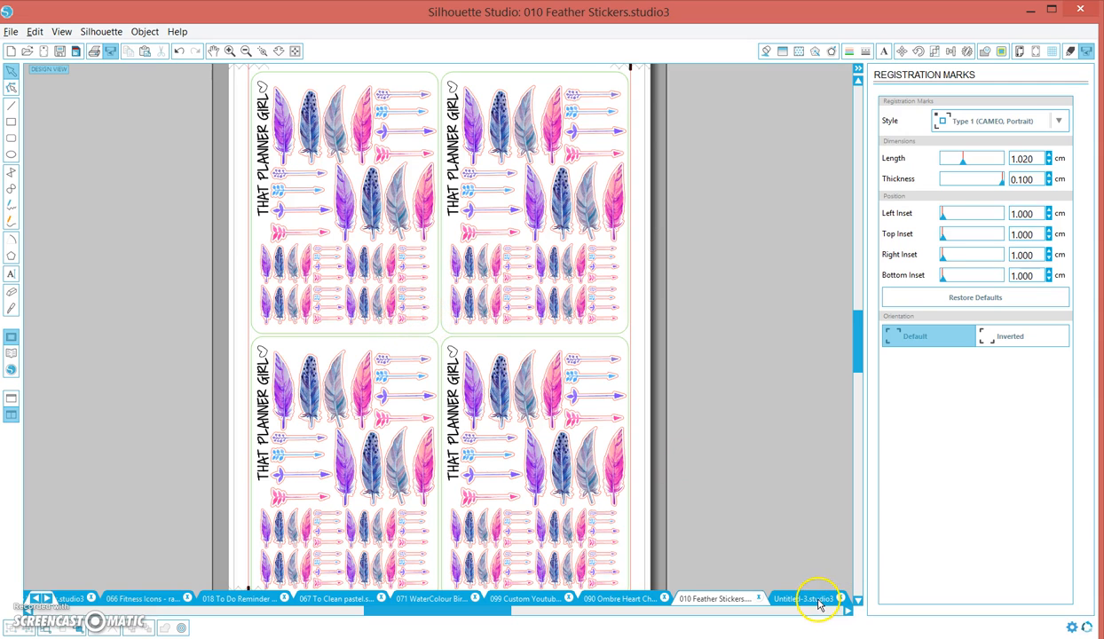
left_click(802, 598)
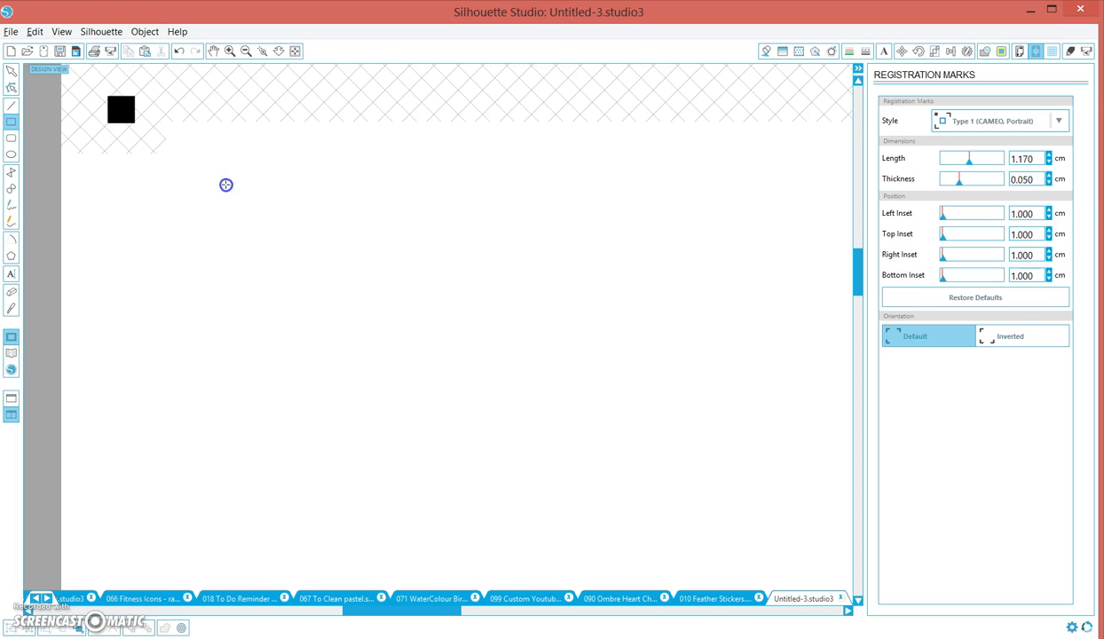
left_click_drag(225, 184, 419, 377)
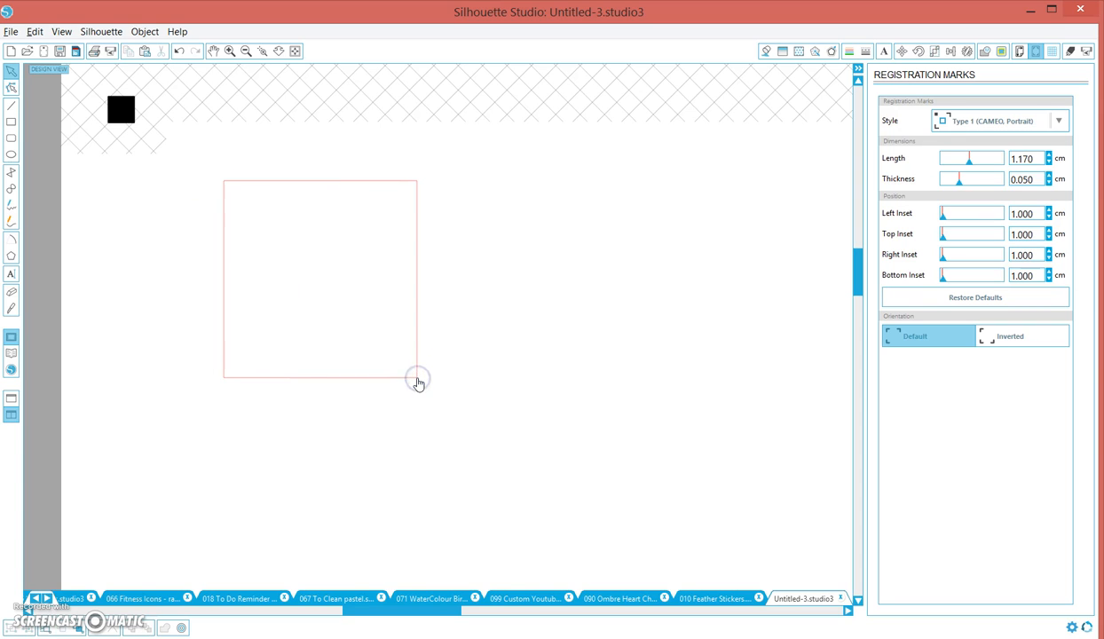
mouse_move(419, 217)
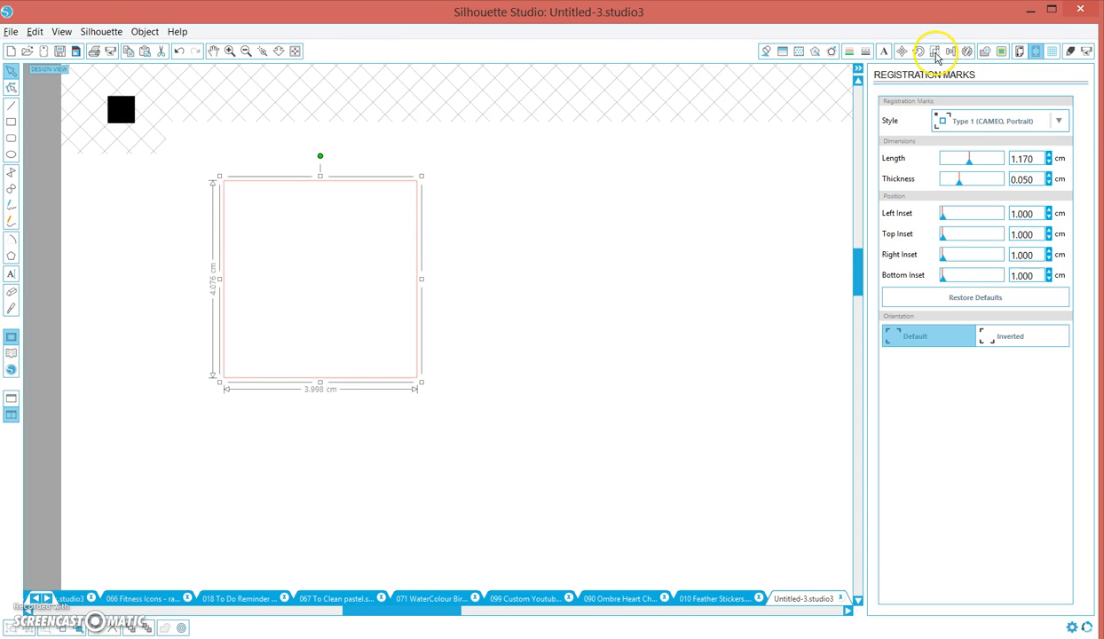
left_click(933, 50)
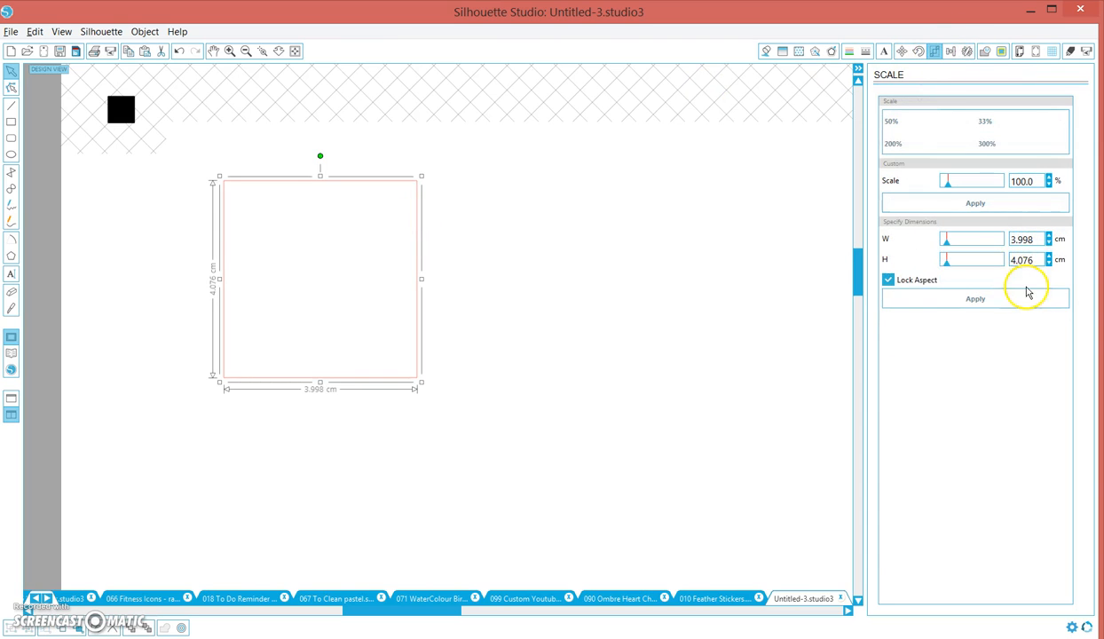
left_click(887, 281)
type("4.800")
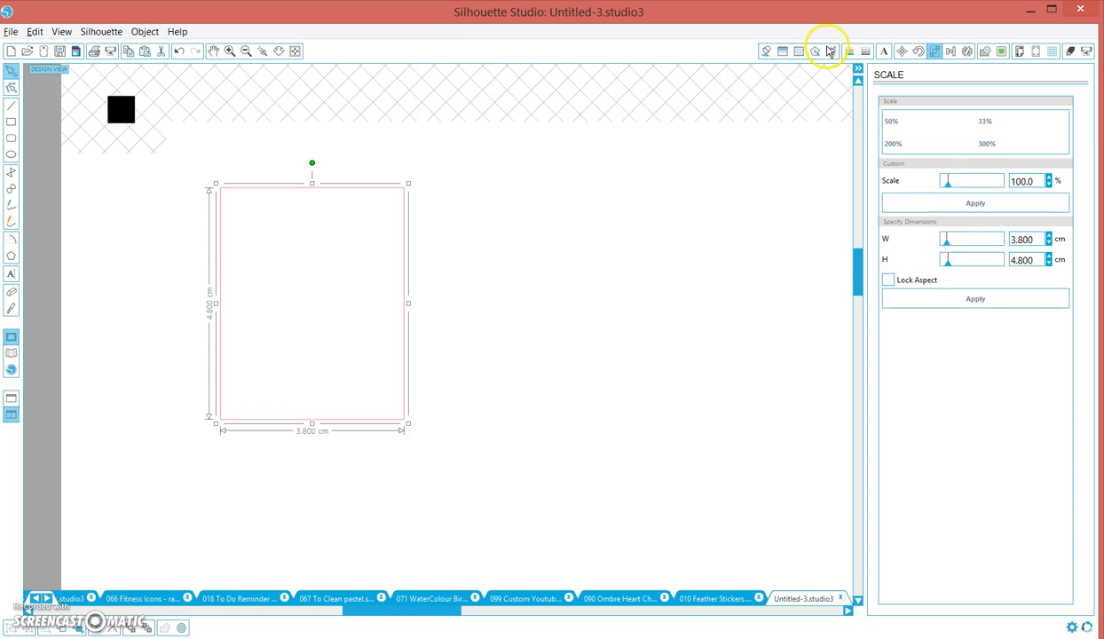
Step: Apply an offset outline around the 3.8 × 4.8 cm rectangle and reselect it
left_click(831, 49)
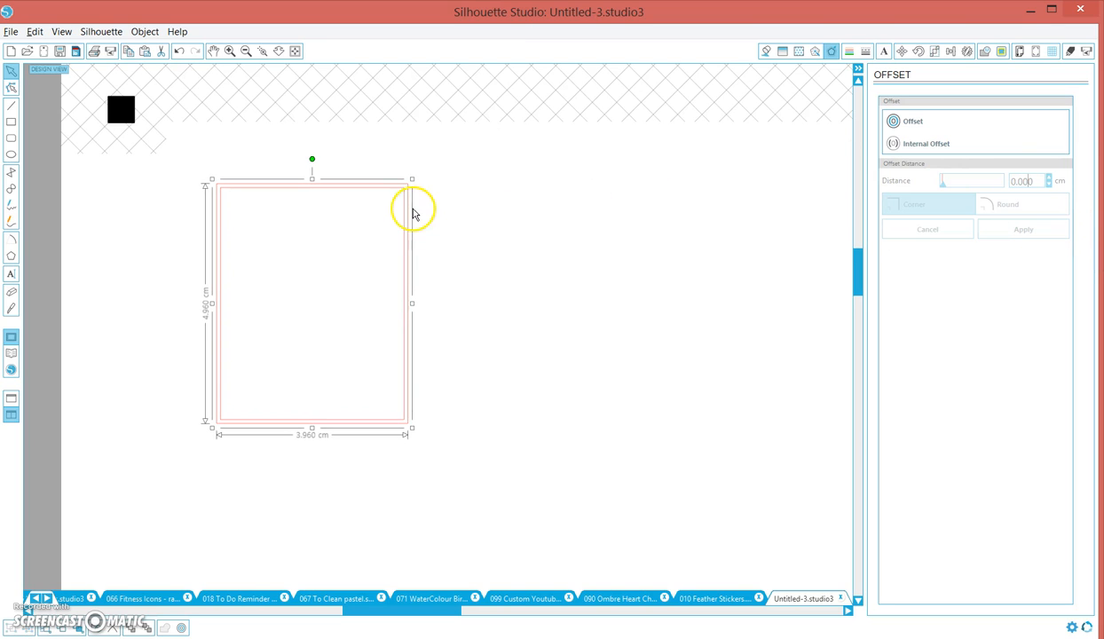
mouse_move(404, 206)
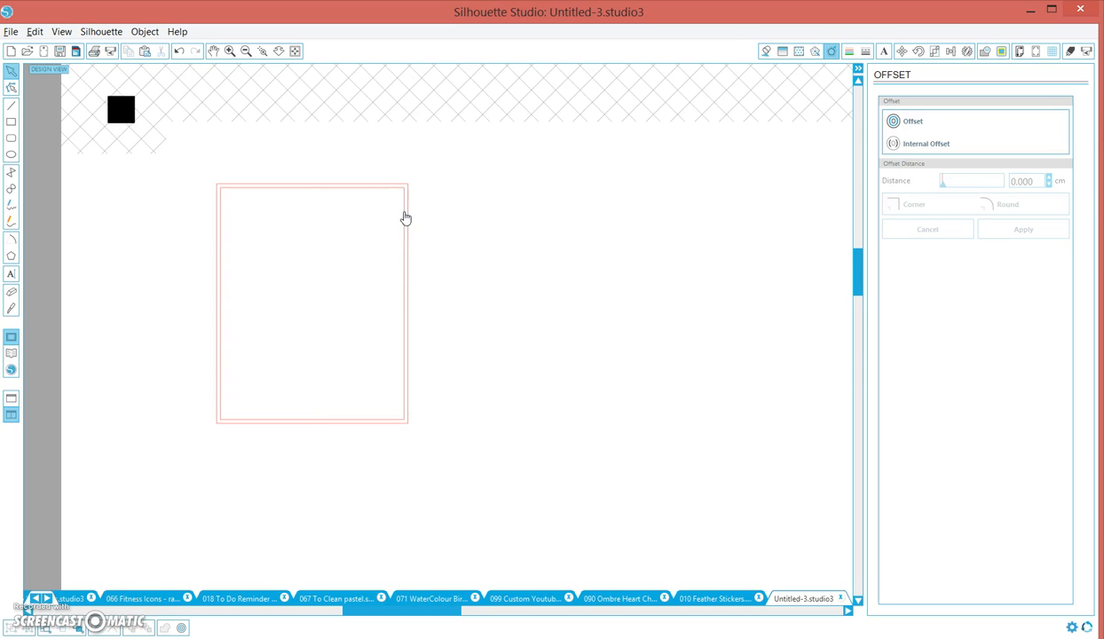
left_click(310, 302)
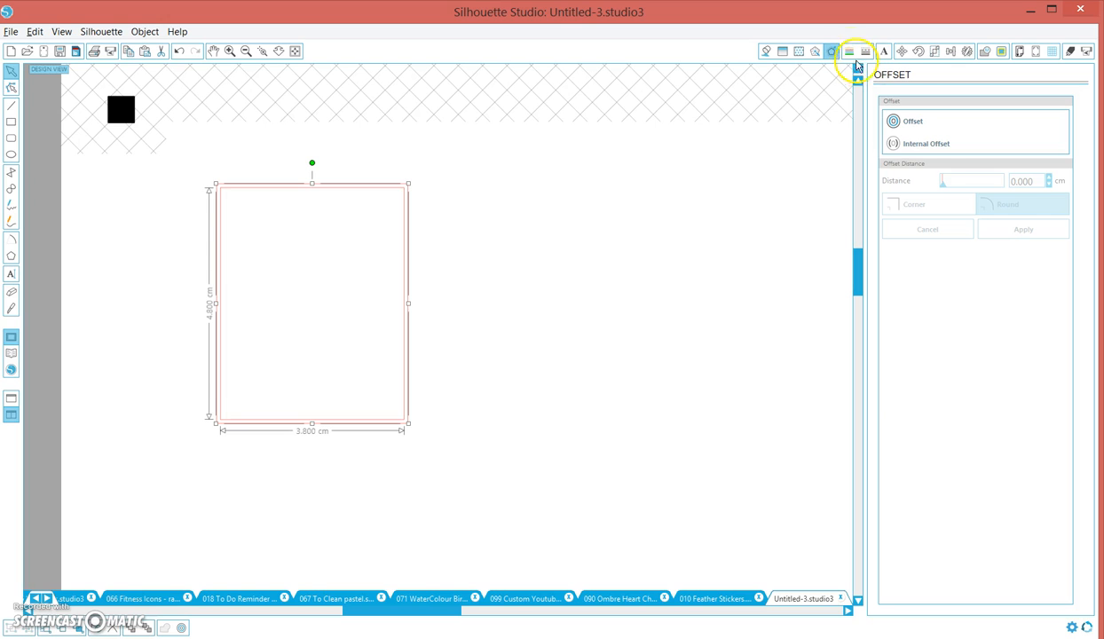
Step: Set the rectangle's line colour to red FF0000 and fill it with light pink
left_click(848, 50)
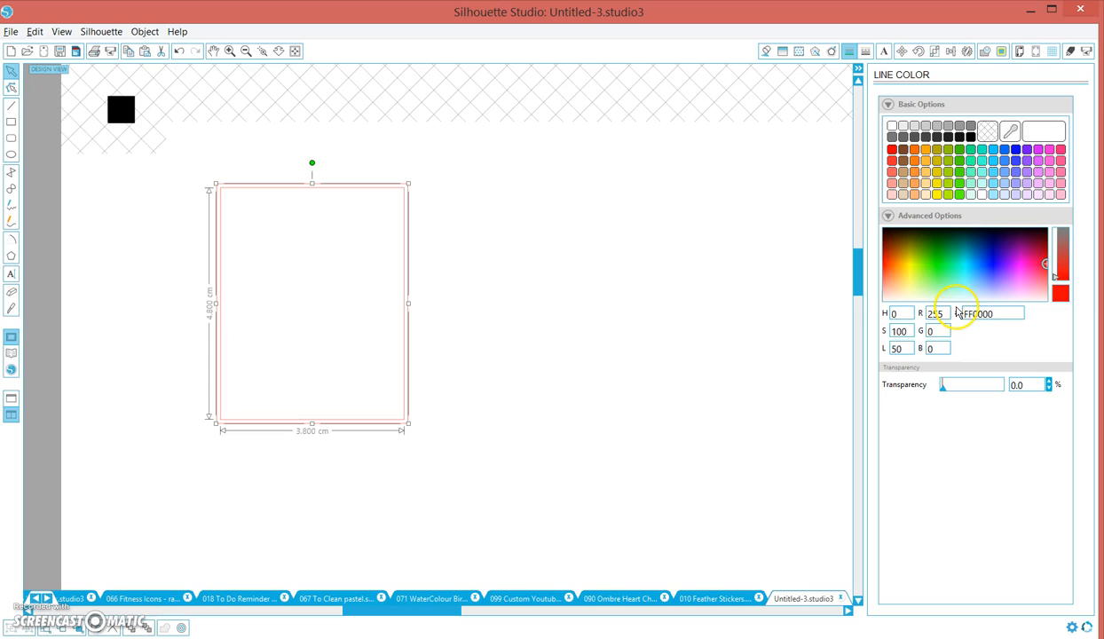
left_click(985, 312)
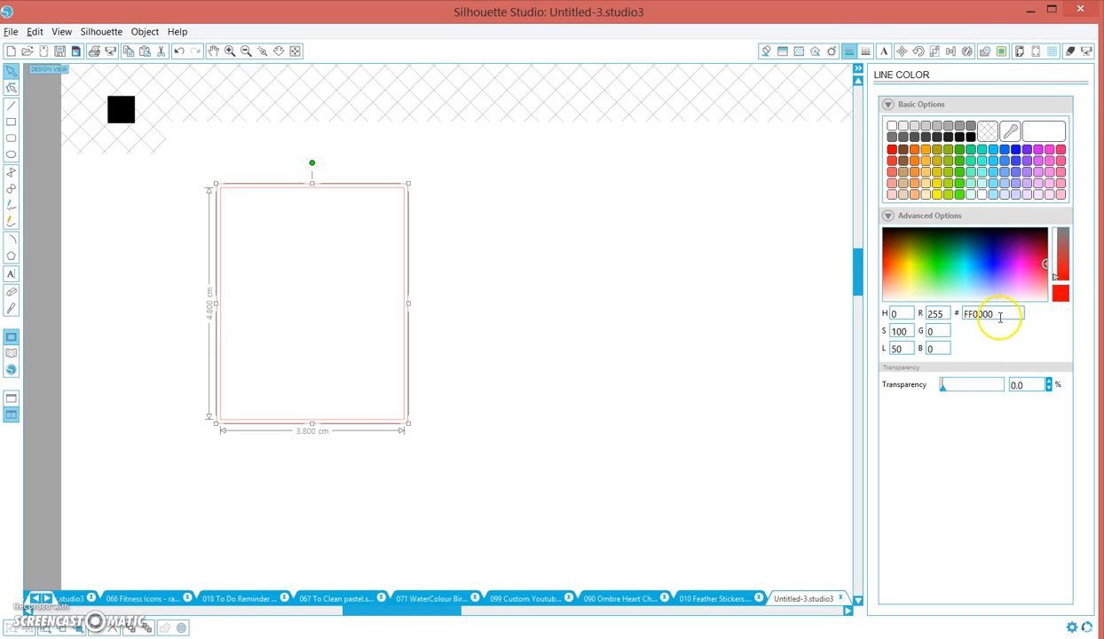
mouse_move(543, 183)
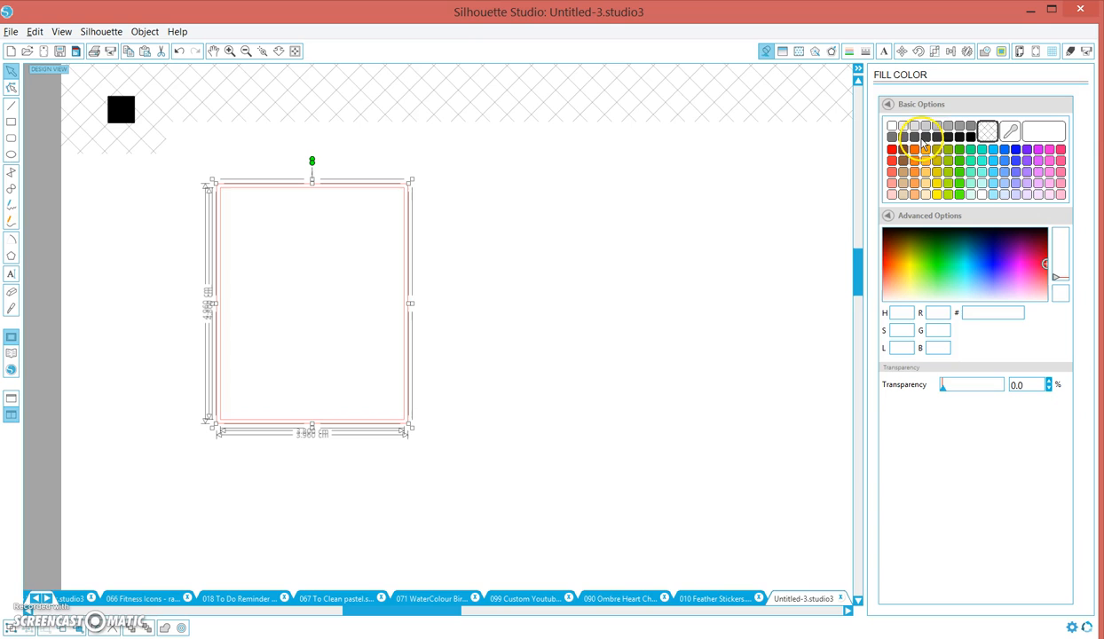
left_click(1036, 182)
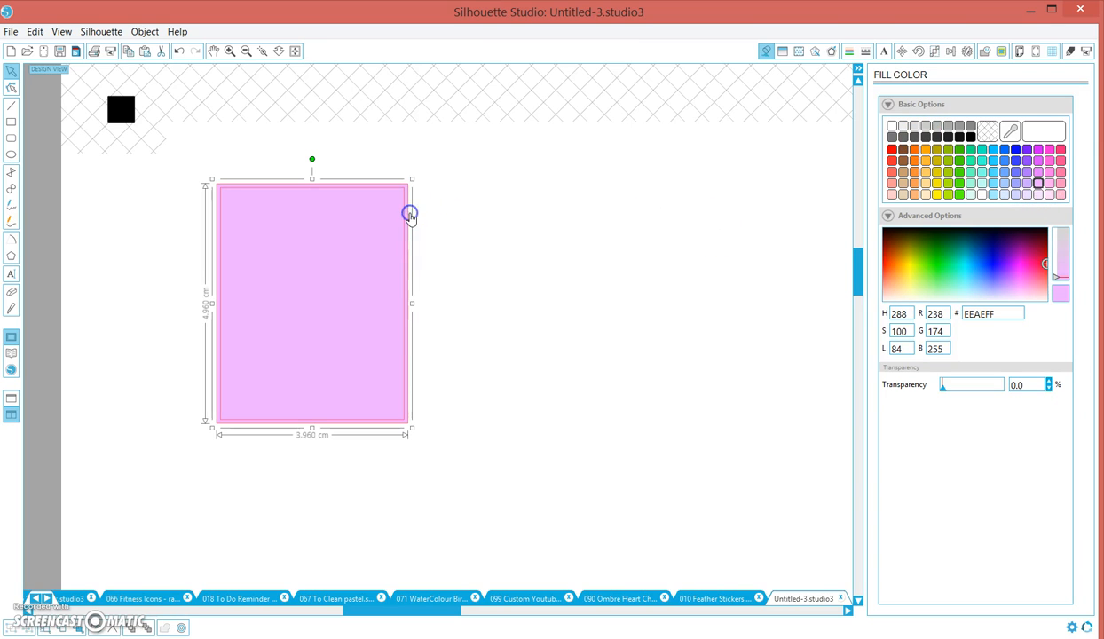
left_click(848, 50)
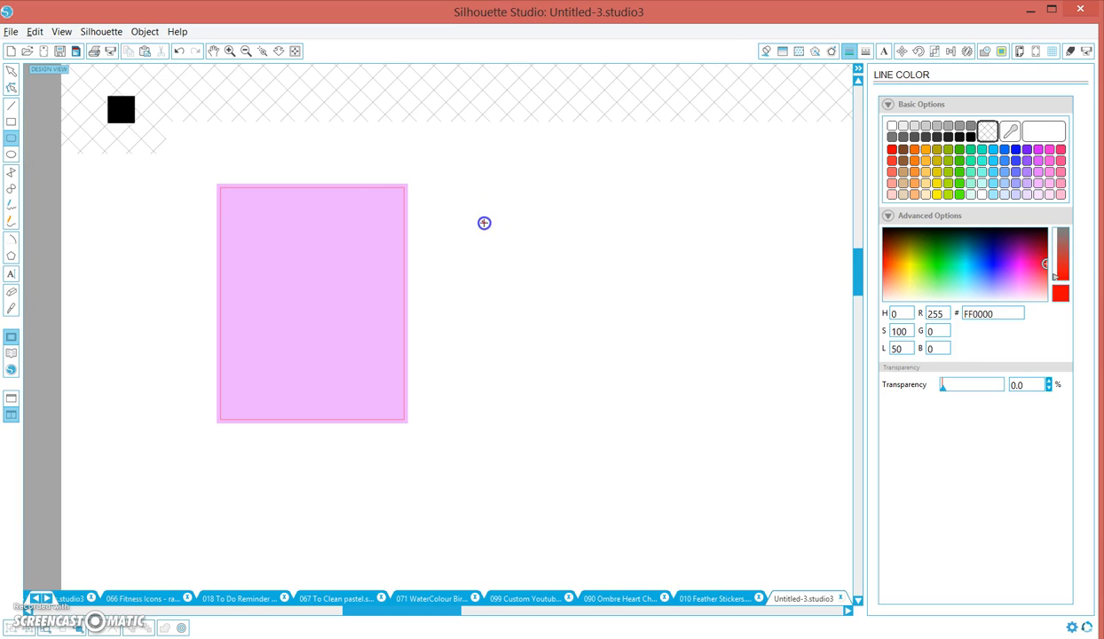
Step: Draw a rounded rectangle right of the pink box and size it 3.800 × 2.400 cm with aspect unlocked
left_click_drag(483, 224, 653, 390)
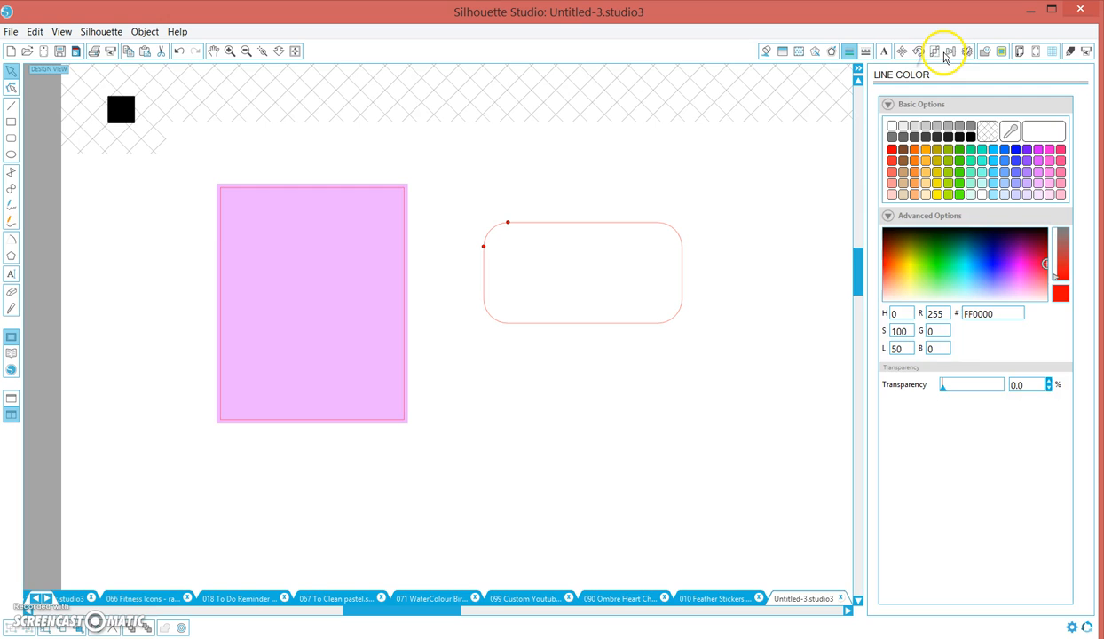
left_click(933, 49)
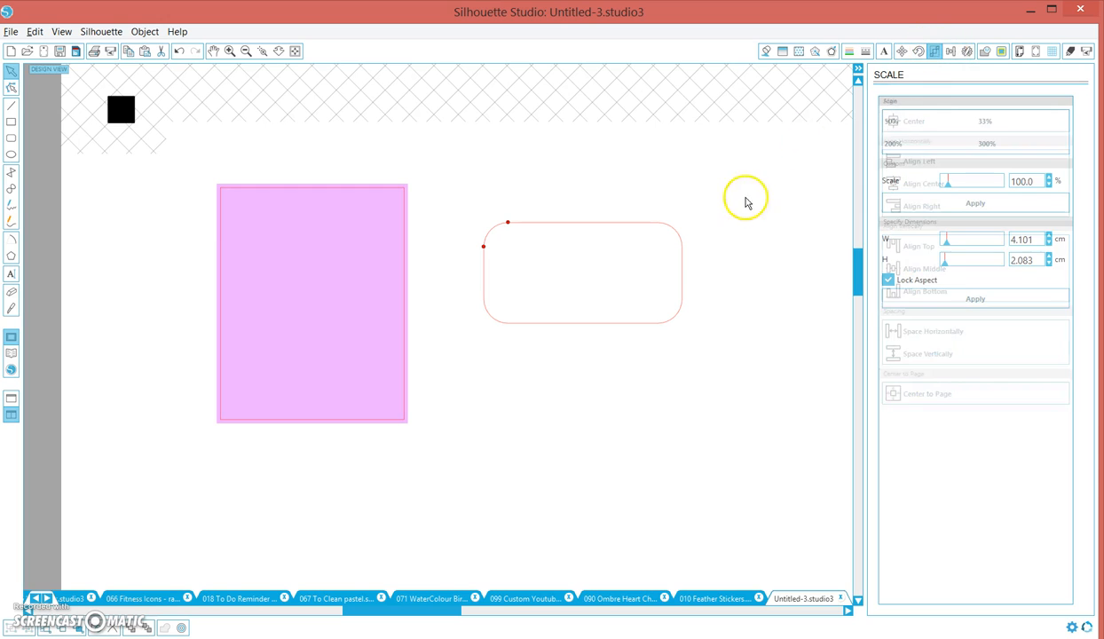
left_click(582, 270)
type("3.800")
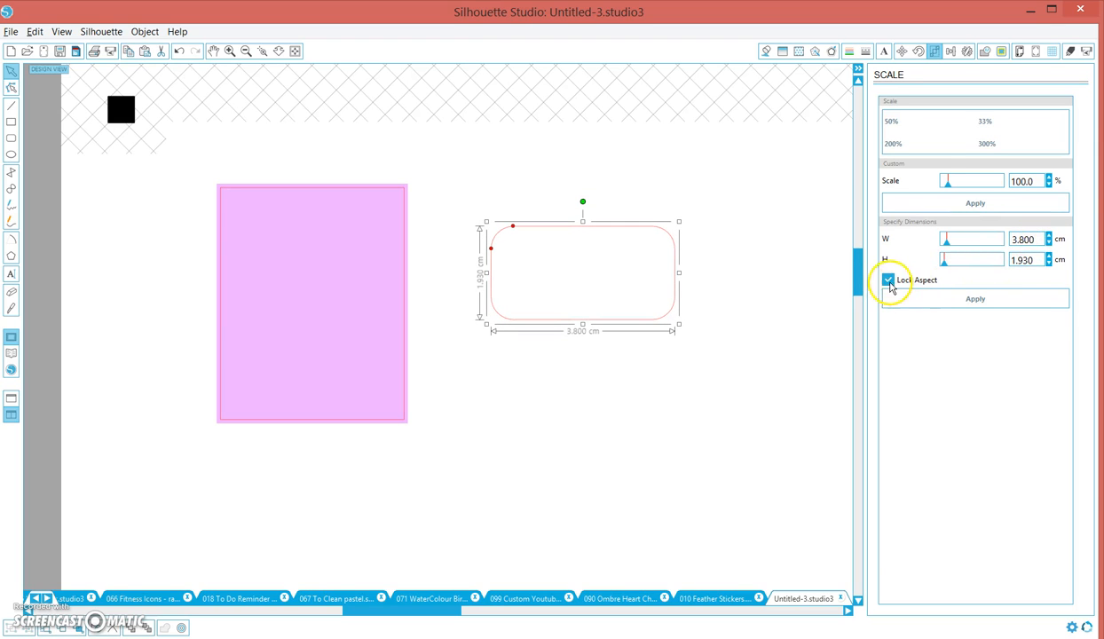
left_click(887, 280)
type("2.400")
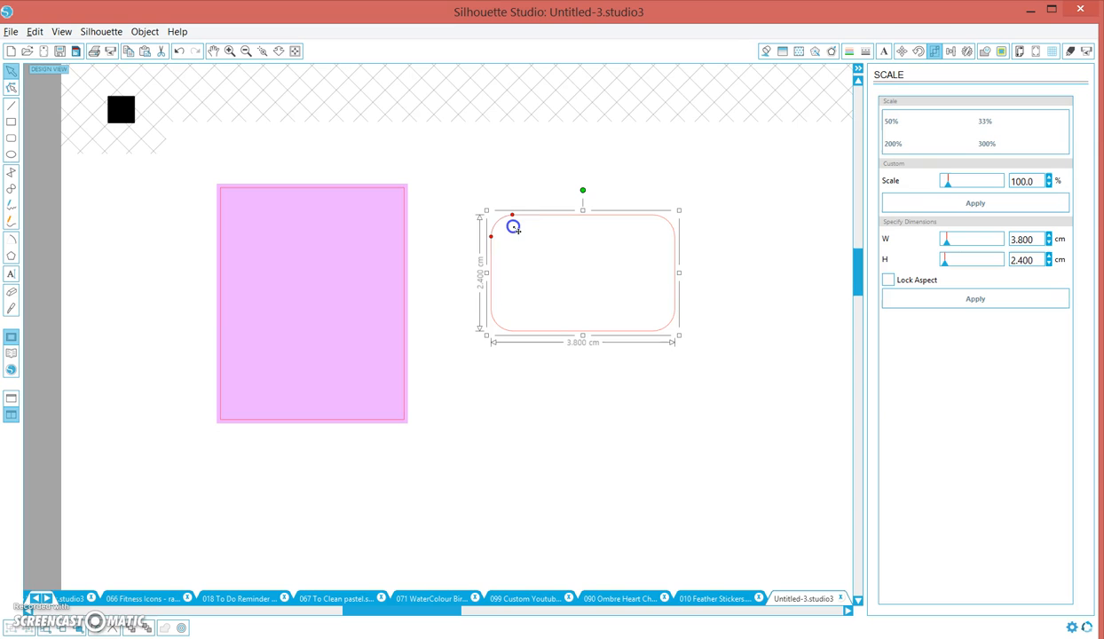
left_click(665, 259)
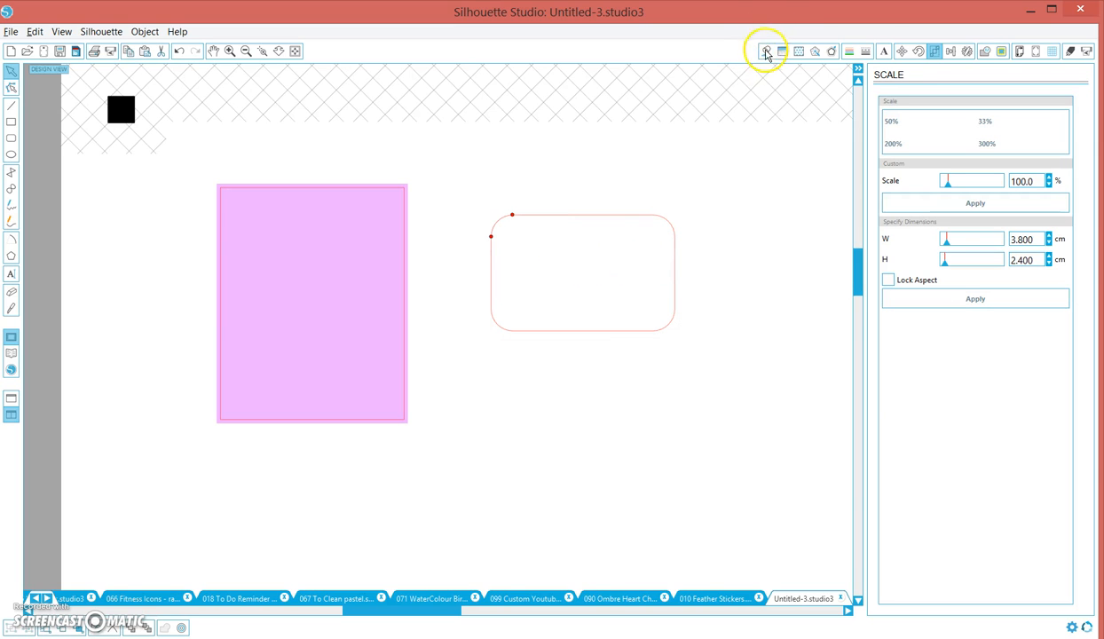
Step: Fill the rounded rectangle yellow and add a 0.200 cm round-cornered offset border
left_click(767, 50)
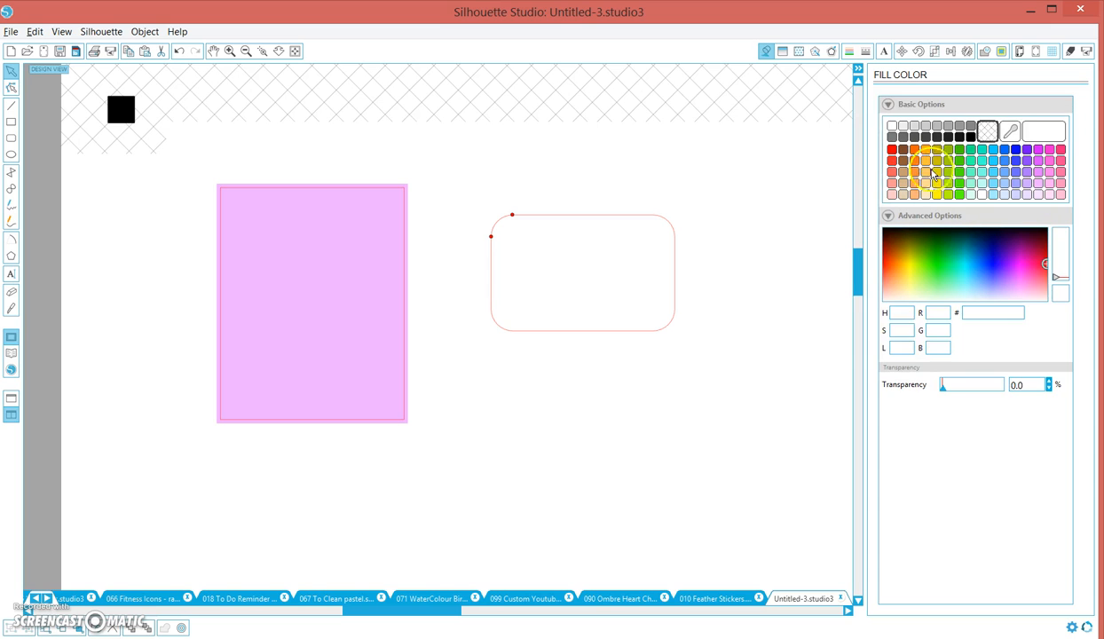
left_click(935, 193)
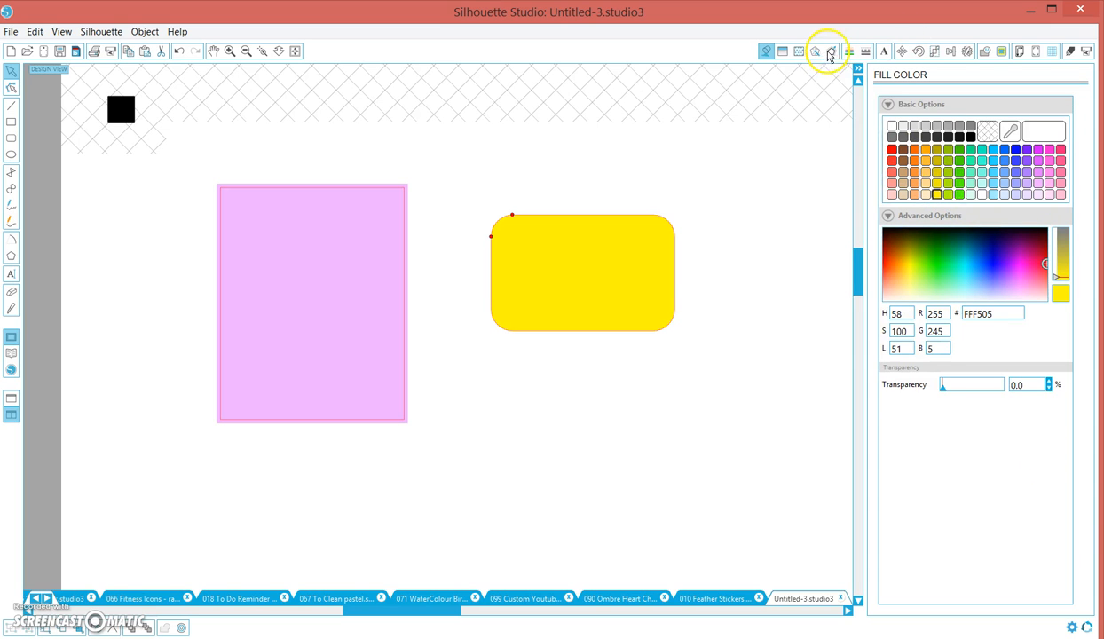
left_click(829, 50)
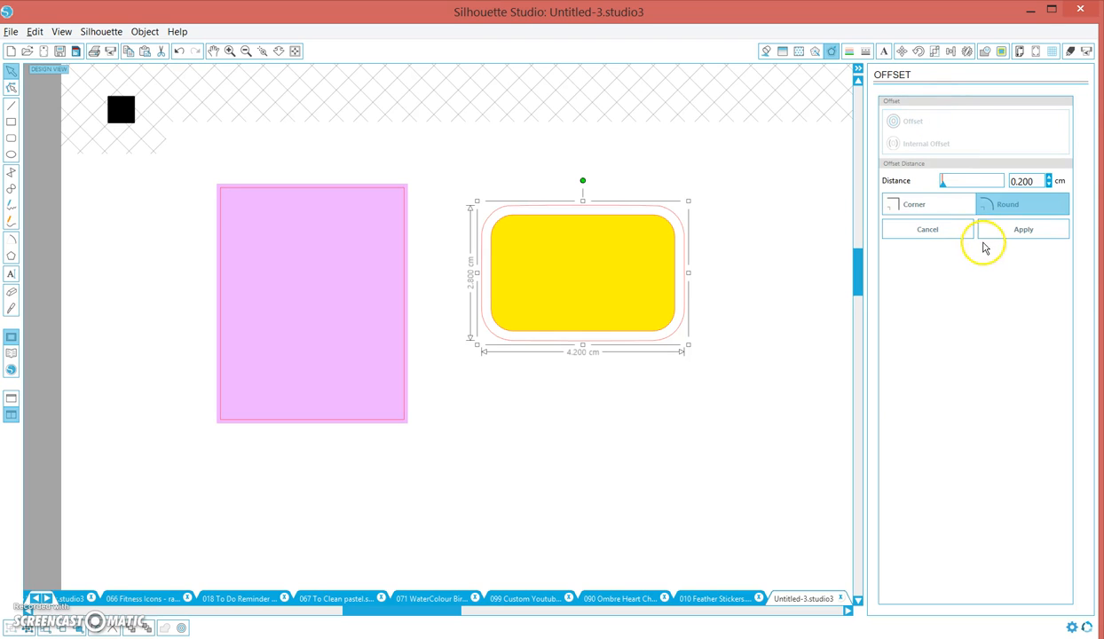
triple_click(1021, 181)
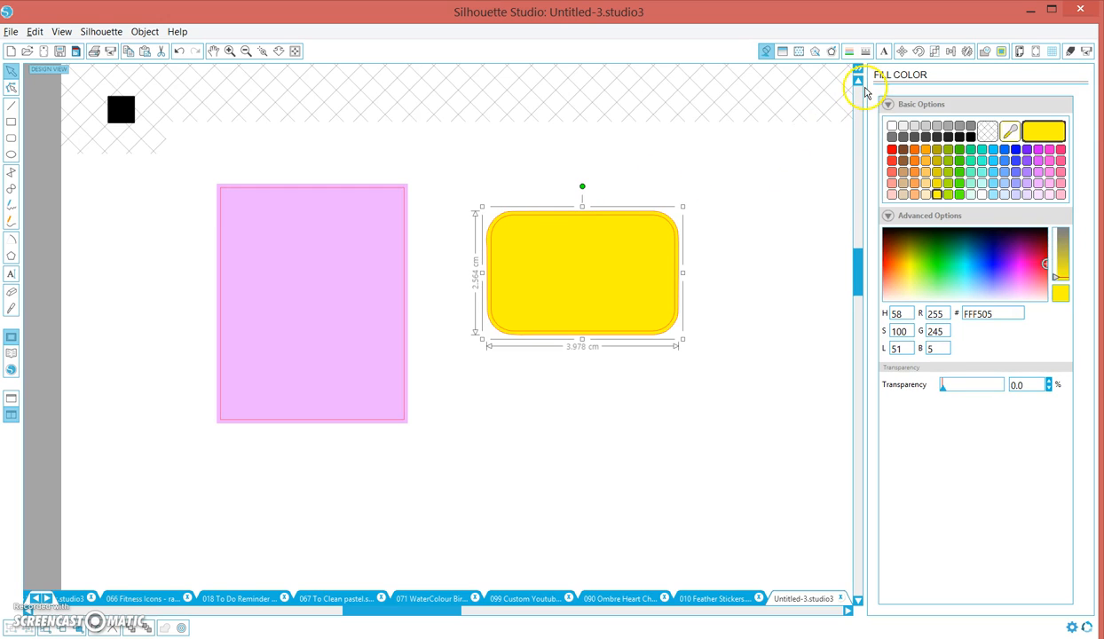
left_click(848, 50)
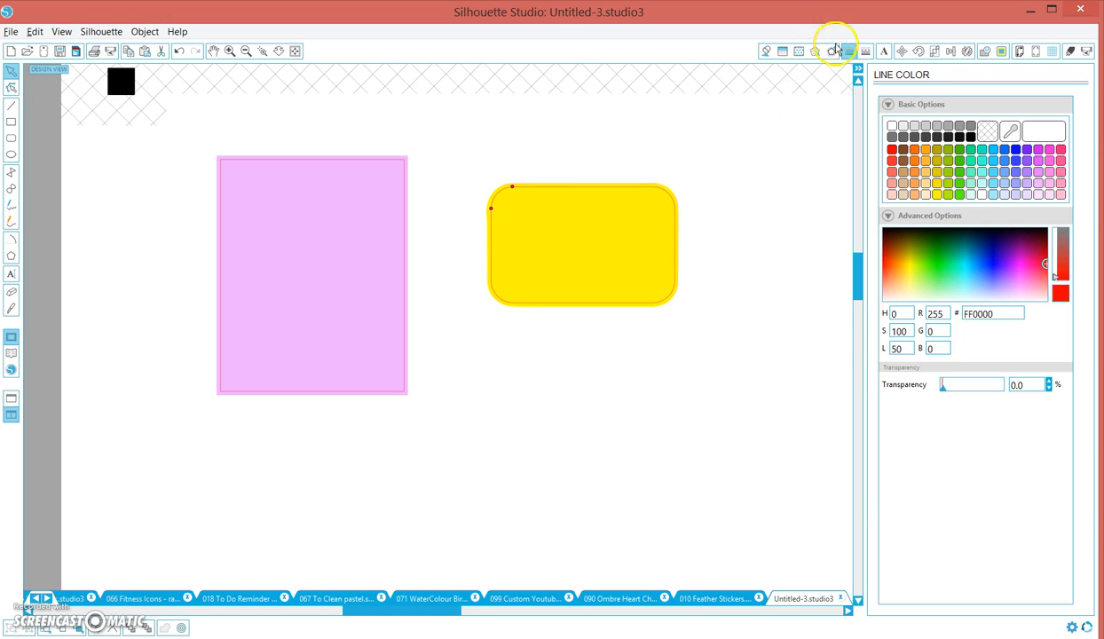
Step: Set the yellow box's offset distance to 0.300 and make its fill partly transparent
left_click(831, 50)
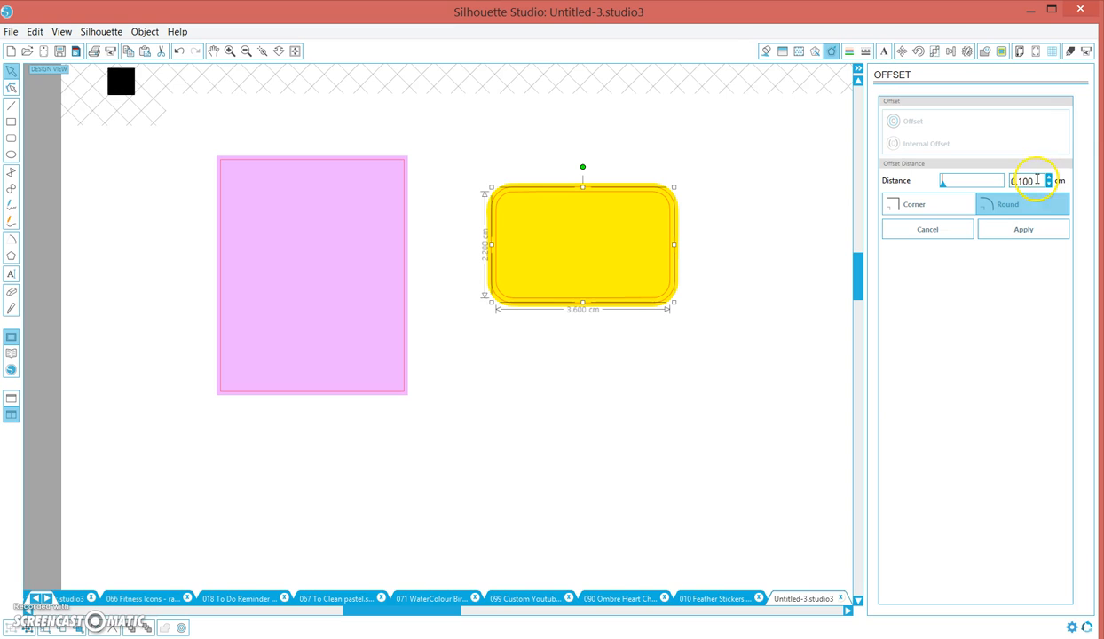
type("0.300")
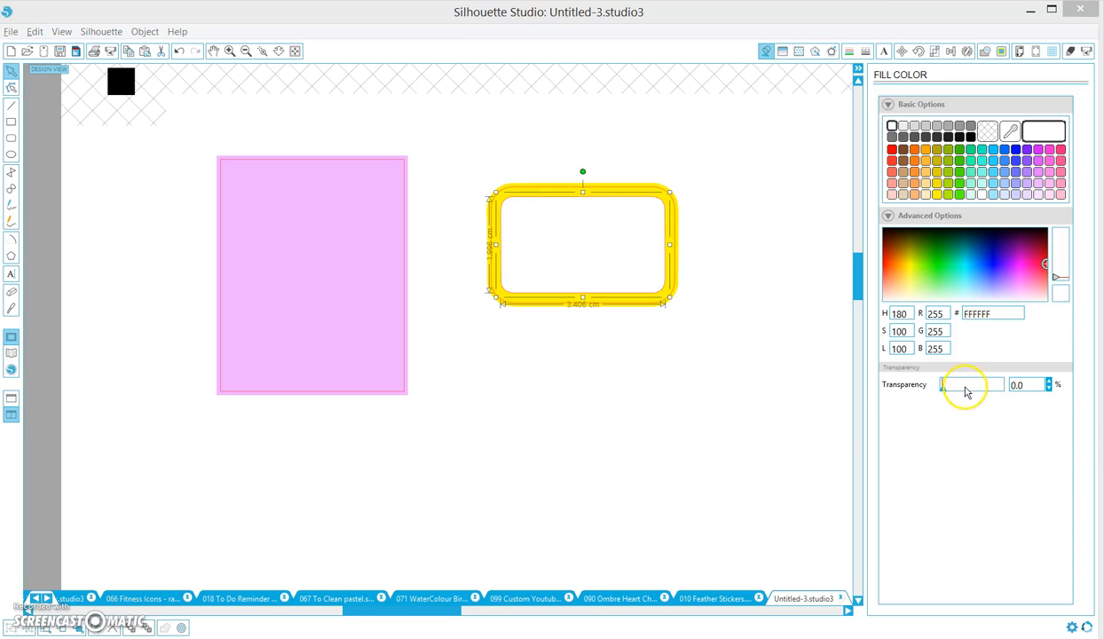
left_click_drag(945, 383, 965, 383)
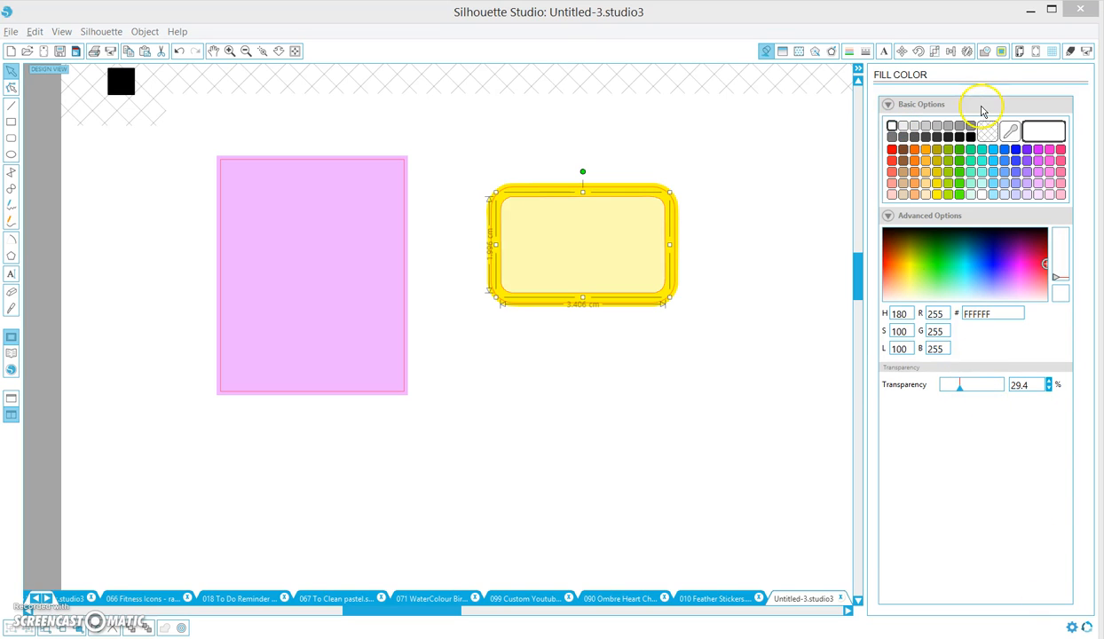
Step: Give the yellow rounded box a red line colour and deselect it
left_click(849, 50)
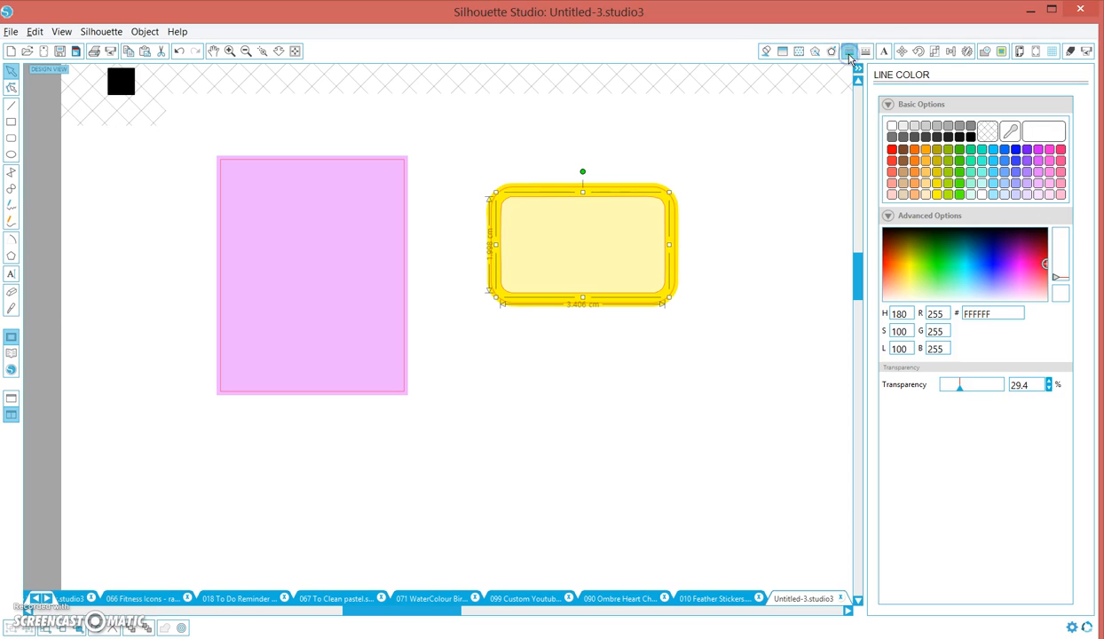
left_click(983, 134)
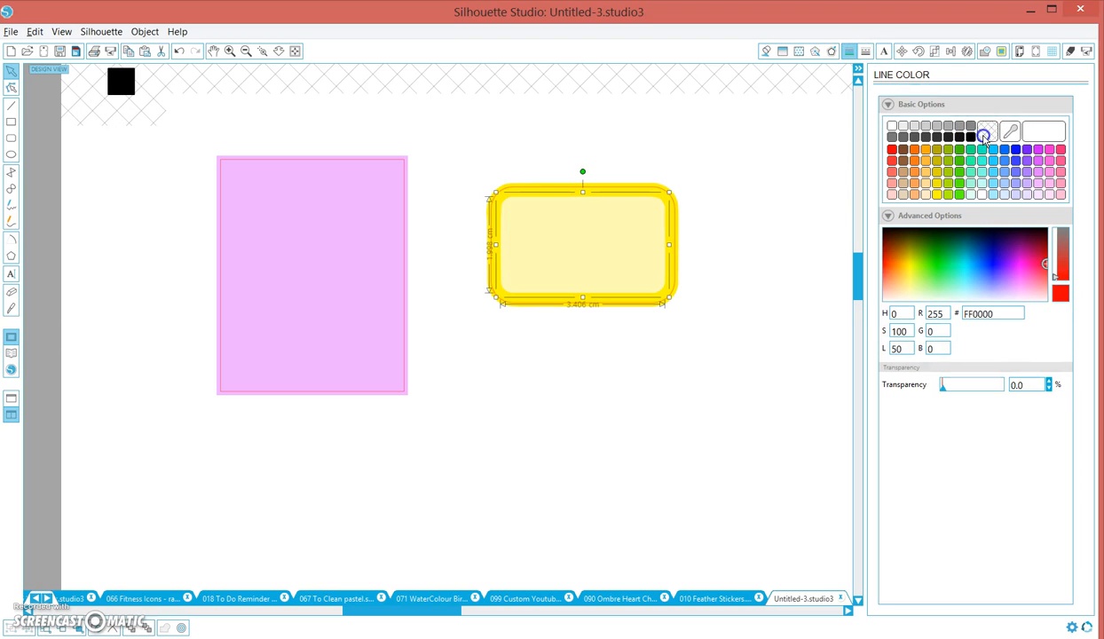
left_click(706, 301)
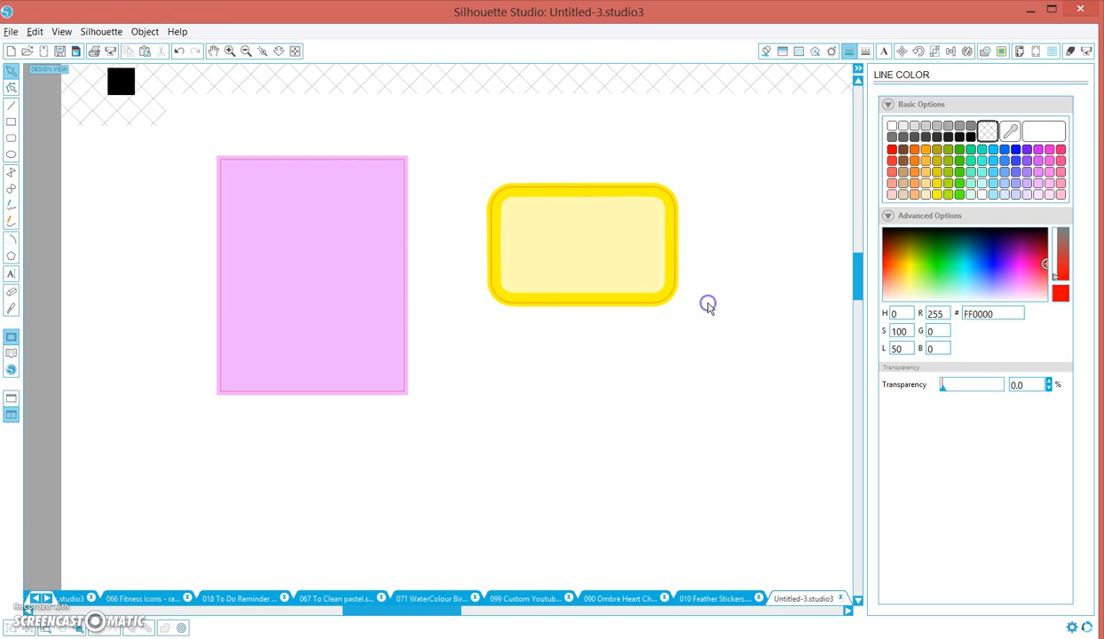
left_click(248, 50)
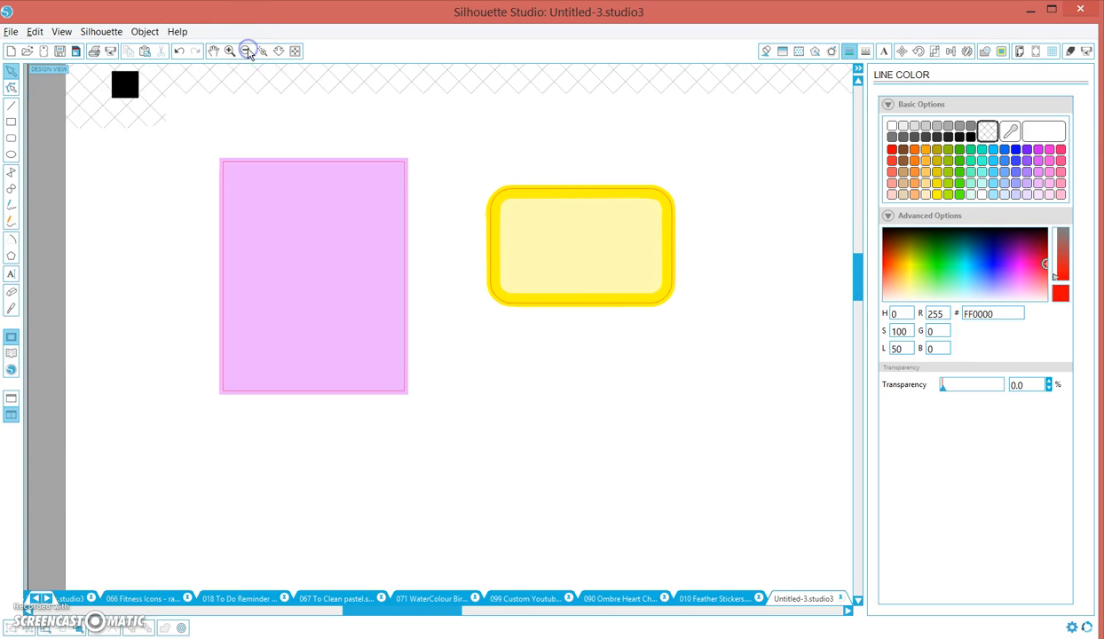
Step: Zoom out until the whole page is visible
left_click(248, 49)
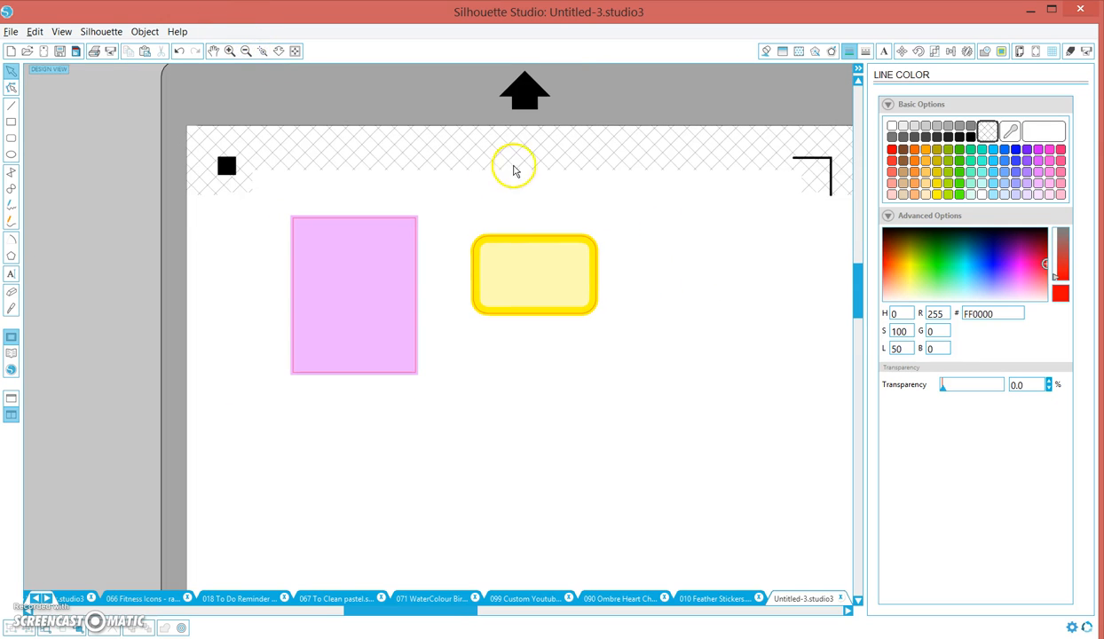
left_click(247, 50)
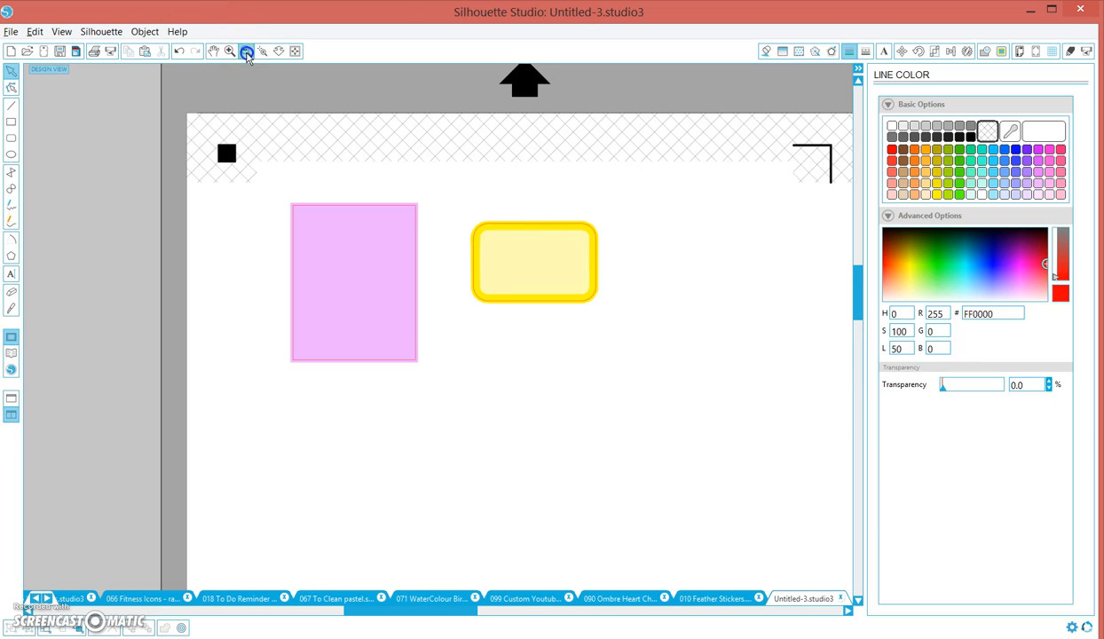
left_click(247, 50)
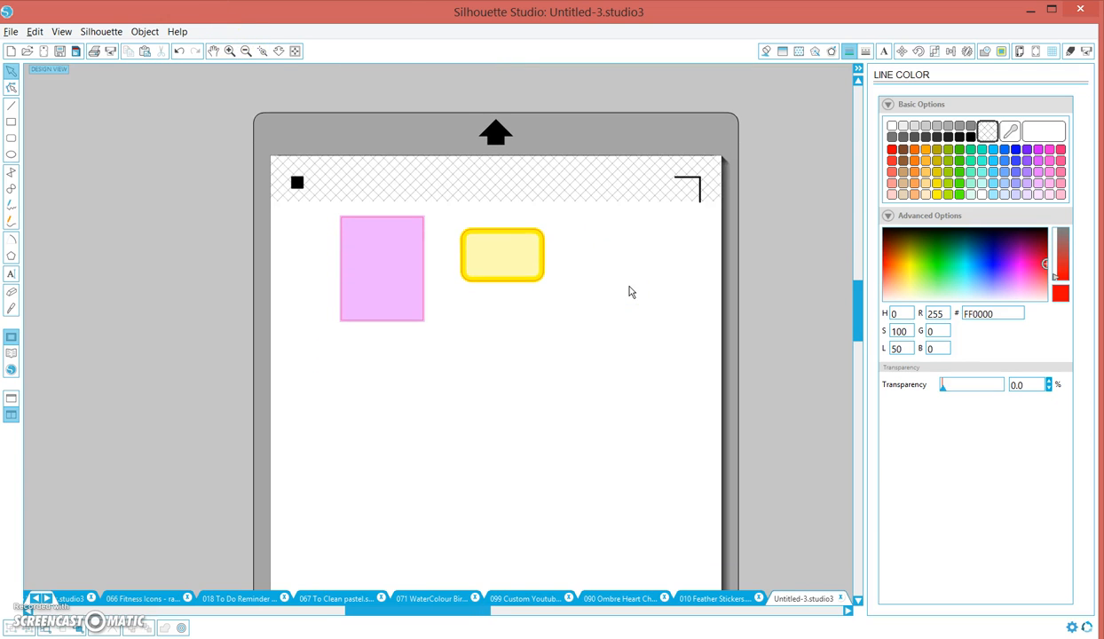
scroll("up", 3)
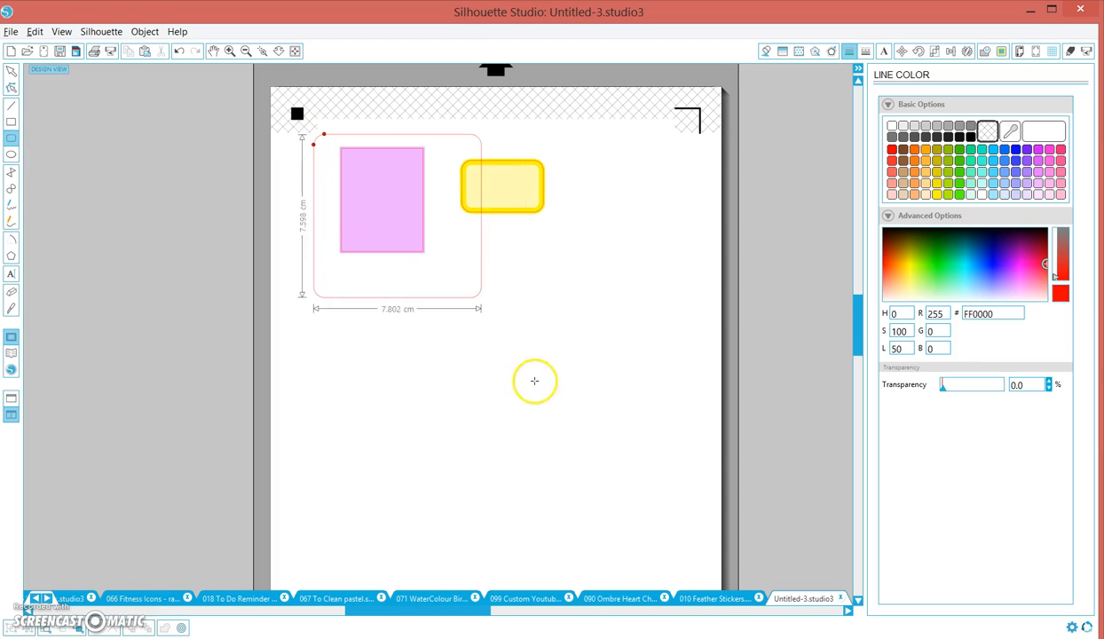
Step: Draw a large rounded-rectangle border and adjust it to enclose the pink box
left_click_drag(483, 295, 514, 453)
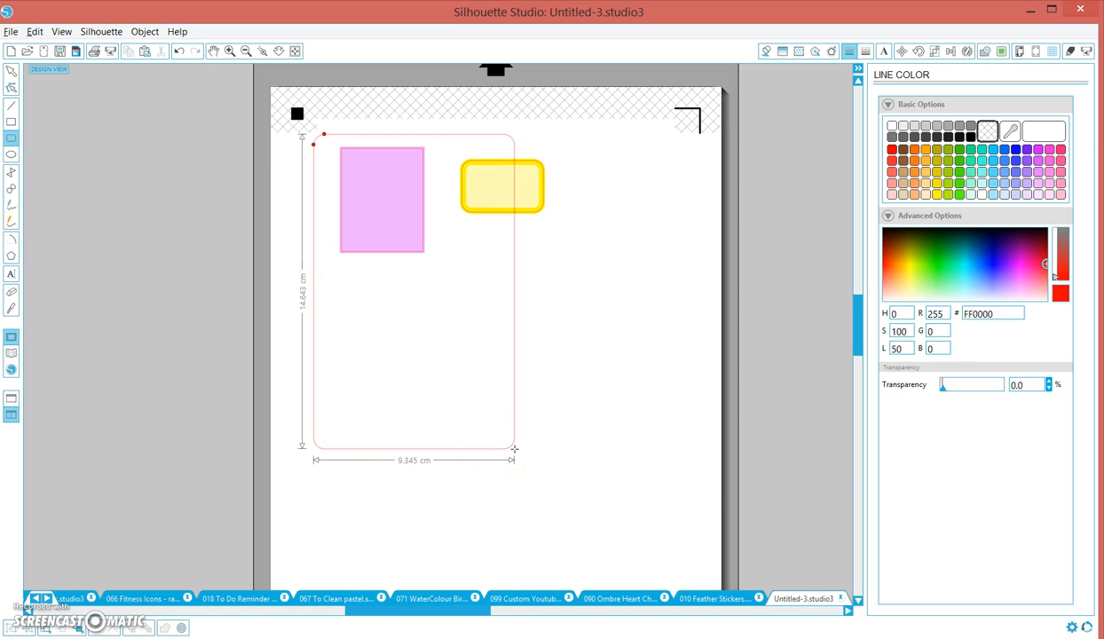
left_click_drag(515, 450, 476, 419)
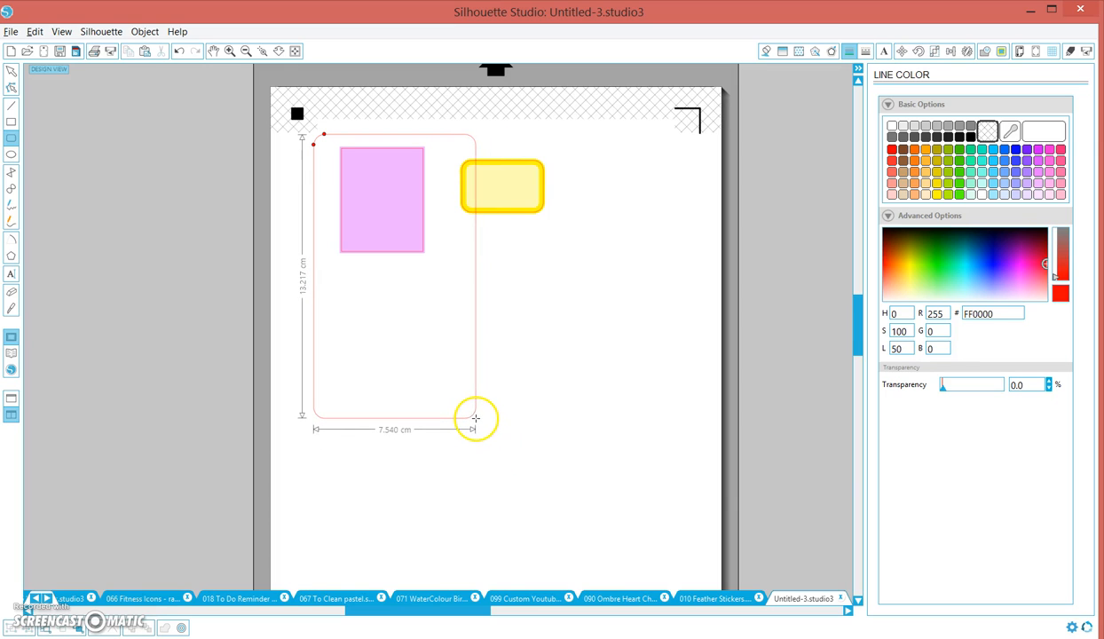
left_click_drag(475, 419, 475, 391)
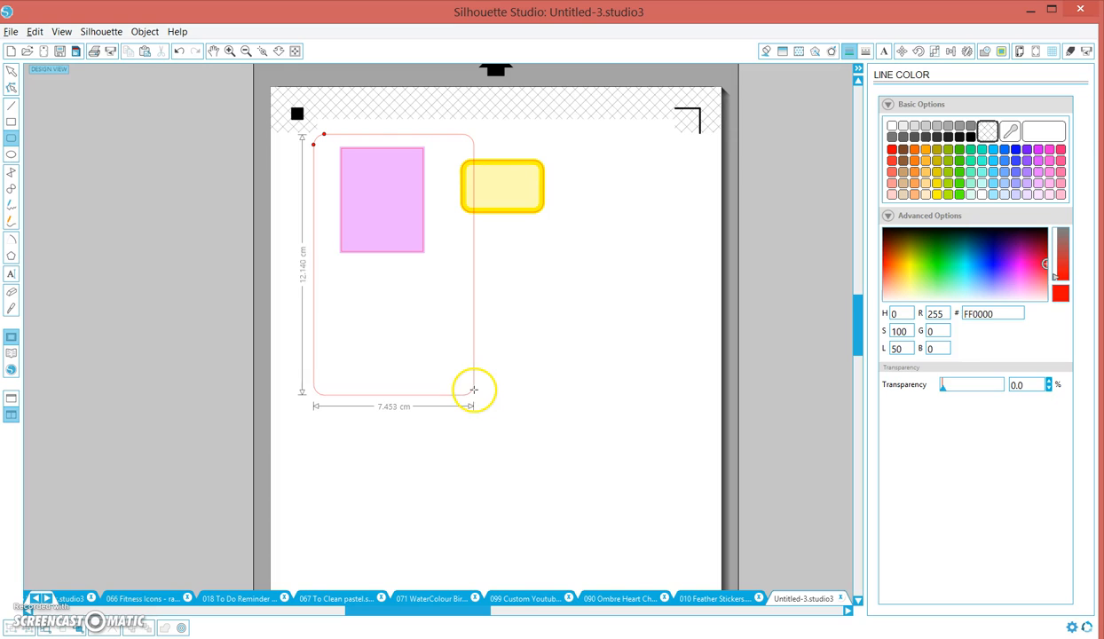
left_click_drag(476, 391, 479, 377)
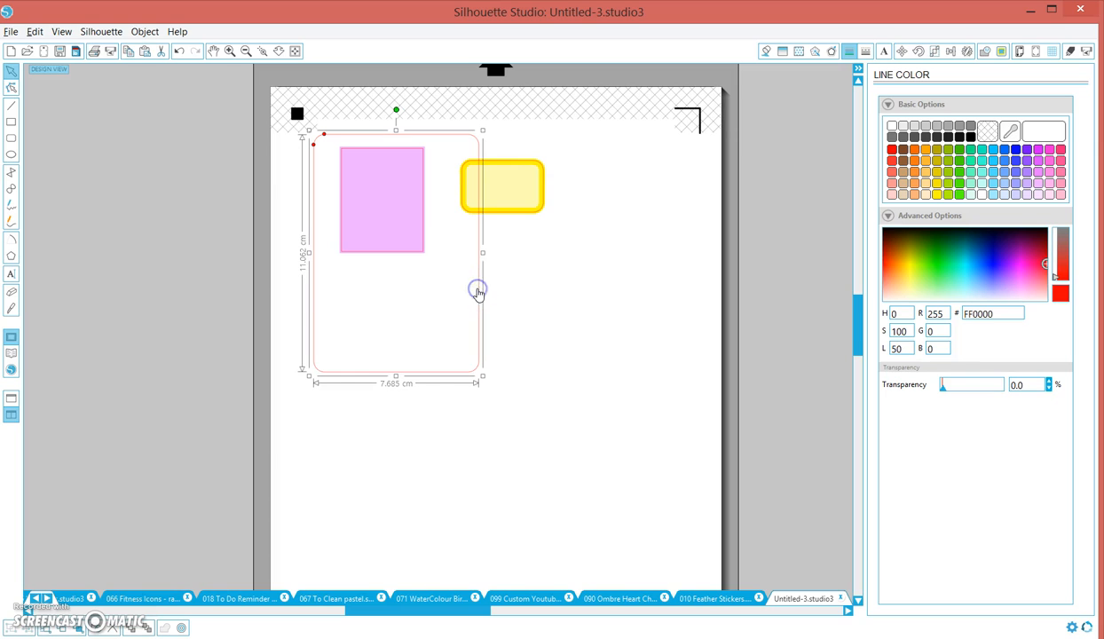
Step: Move the yellow box below the pink one inside the border and make the border's line green
left_click(381, 210)
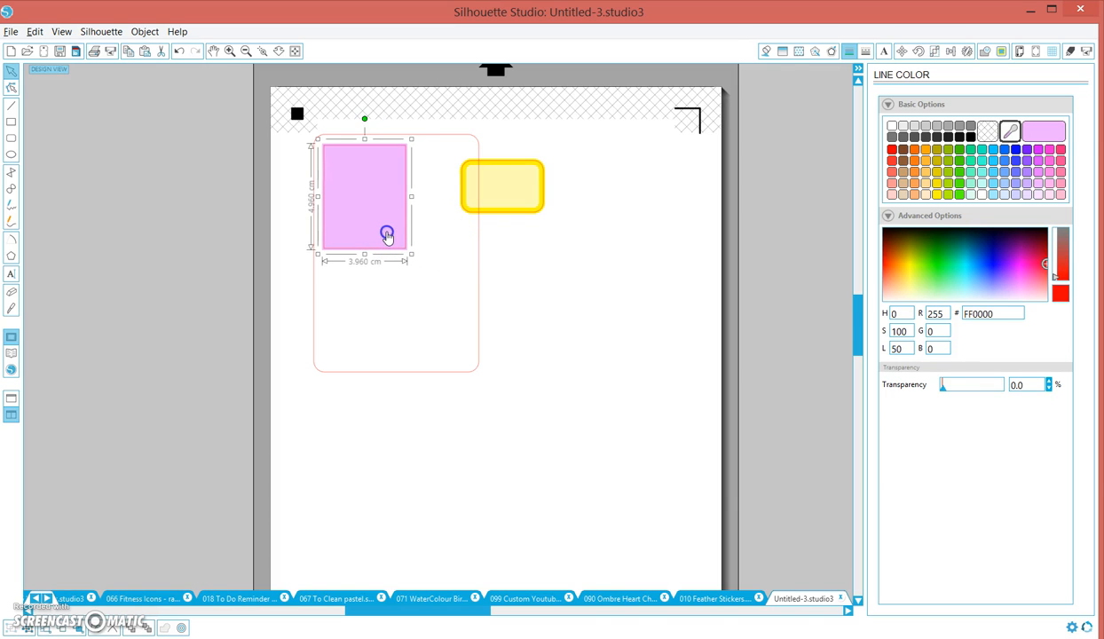
left_click(501, 187)
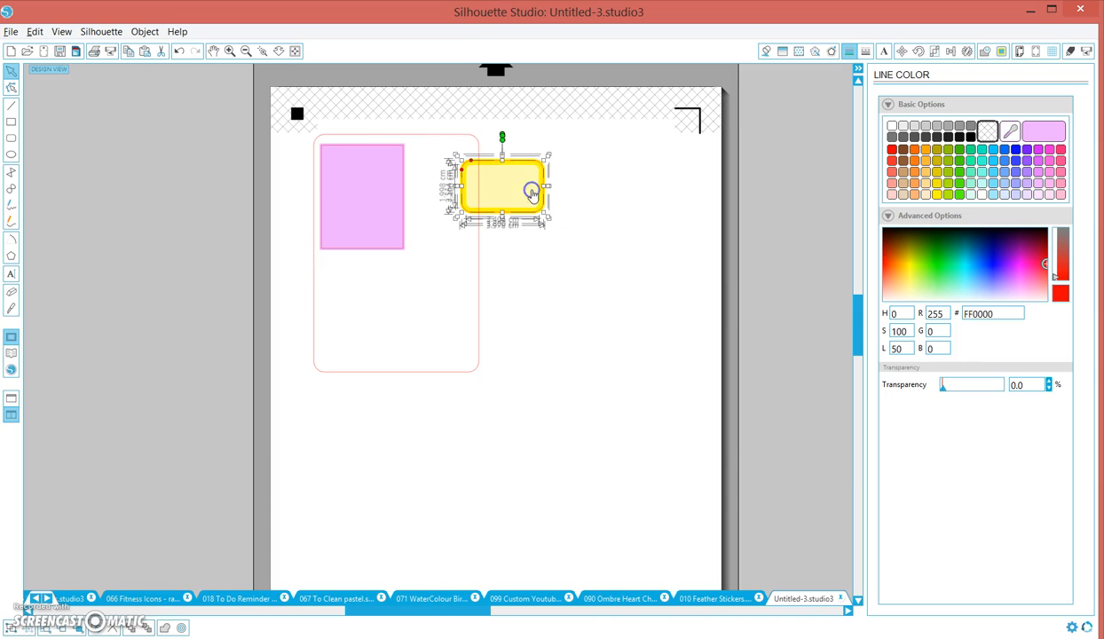
left_click_drag(500, 192, 412, 319)
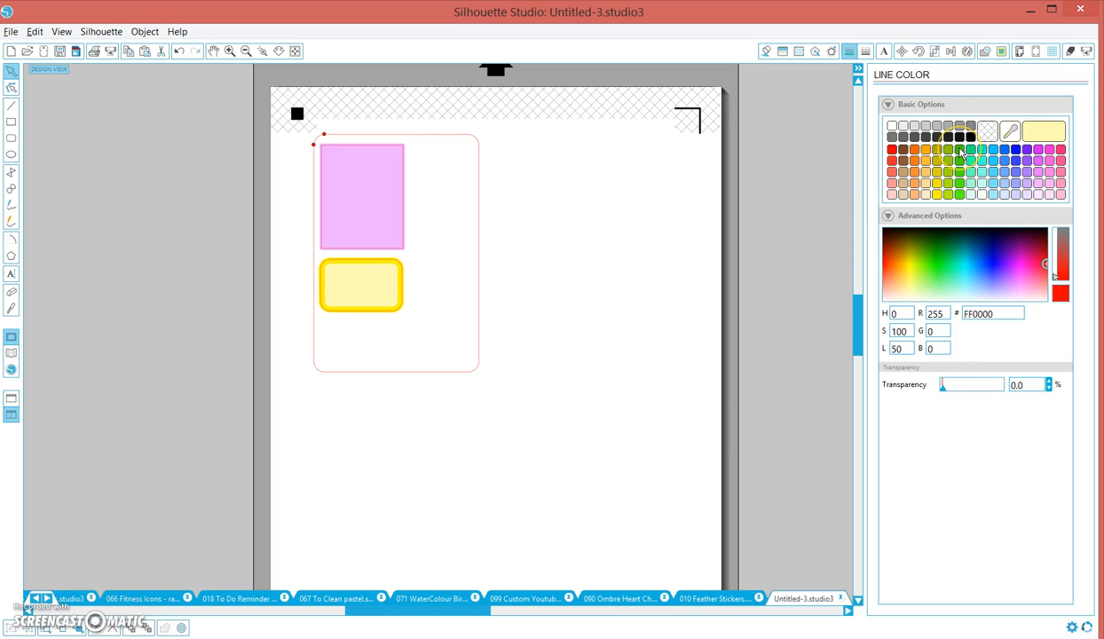
left_click(959, 149)
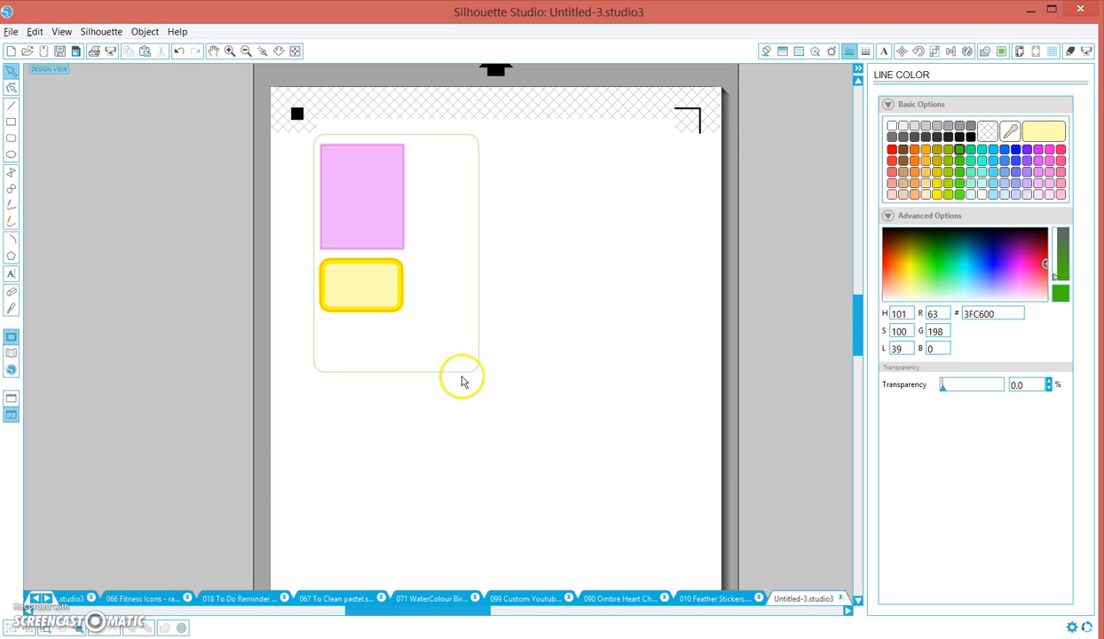
mouse_move(346, 257)
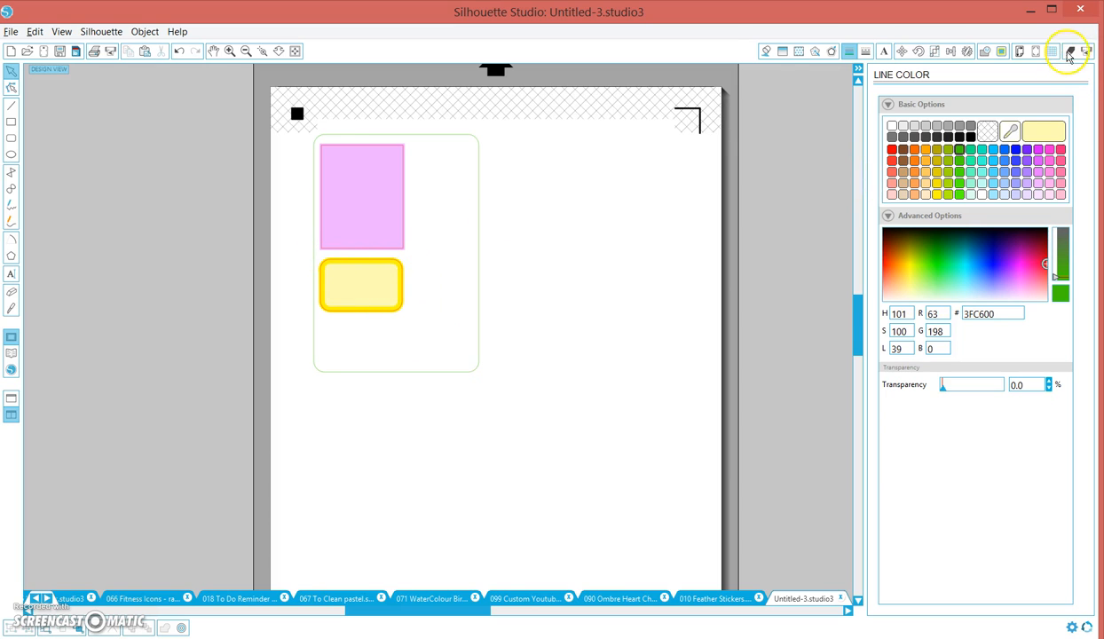
mouse_move(1072, 49)
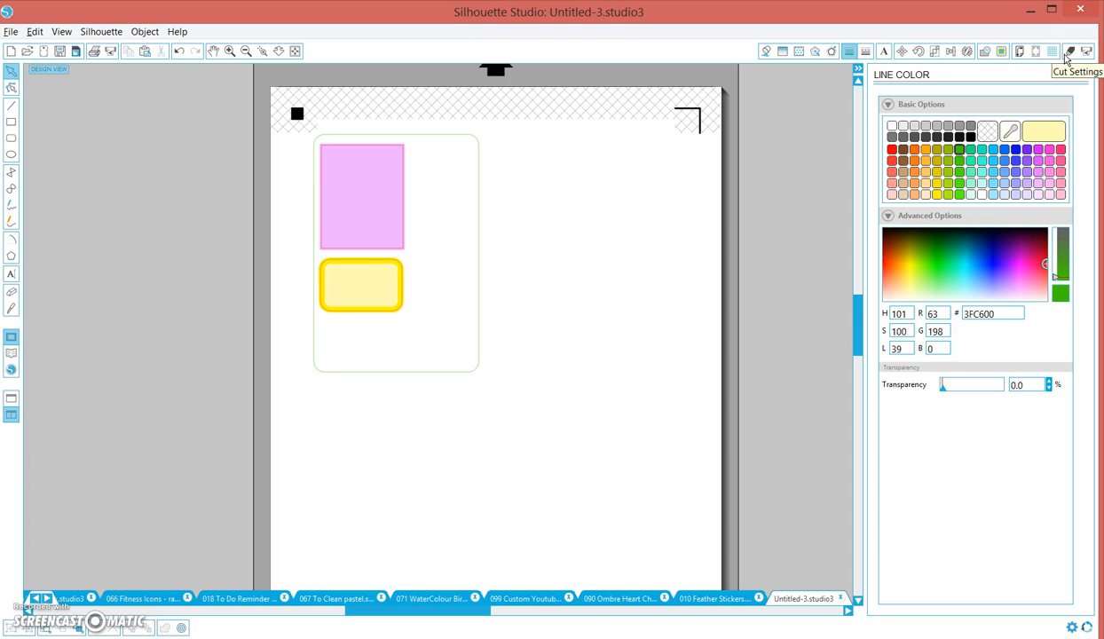
Step: Switch Cut Settings to Advanced line-colour mode, exclude No Color lines and select the red RGB(255,0,0) row
left_click(1070, 50)
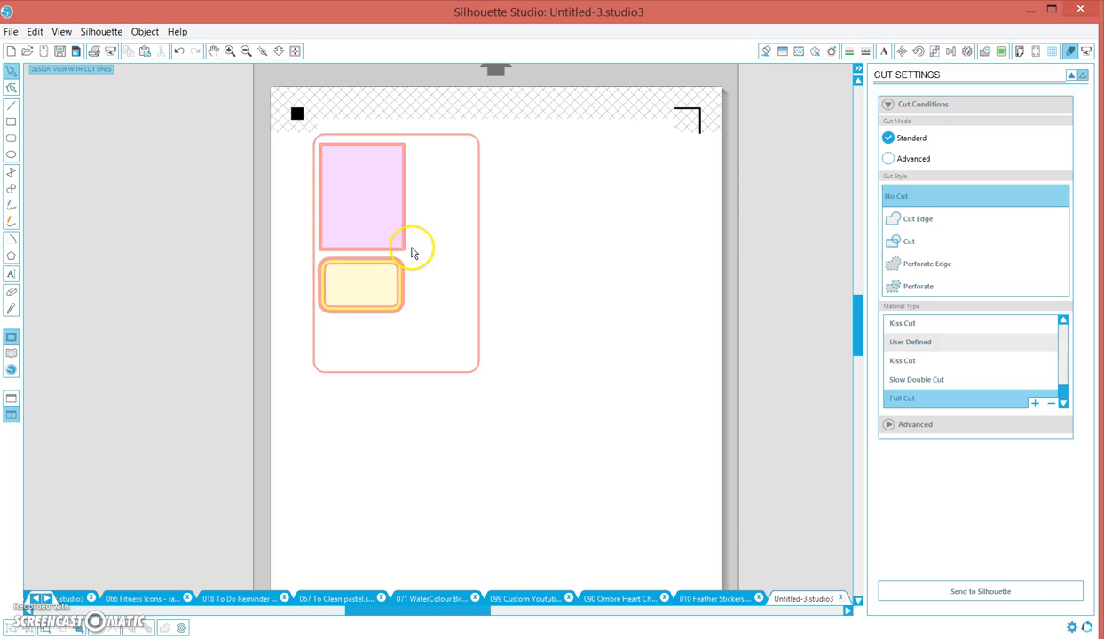
mouse_move(405, 270)
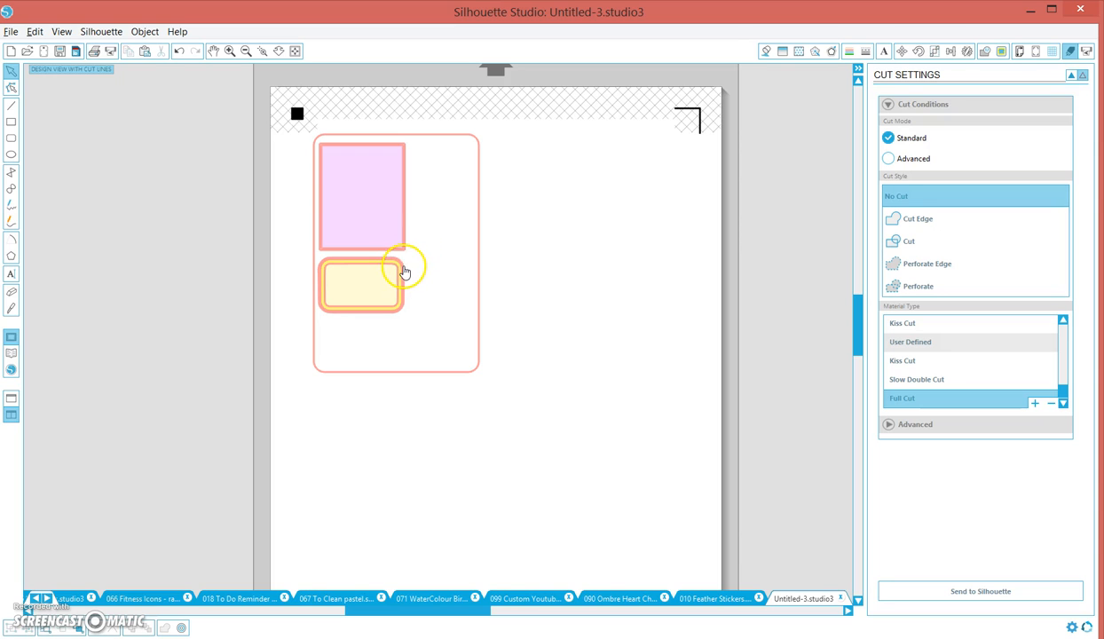
mouse_move(408, 245)
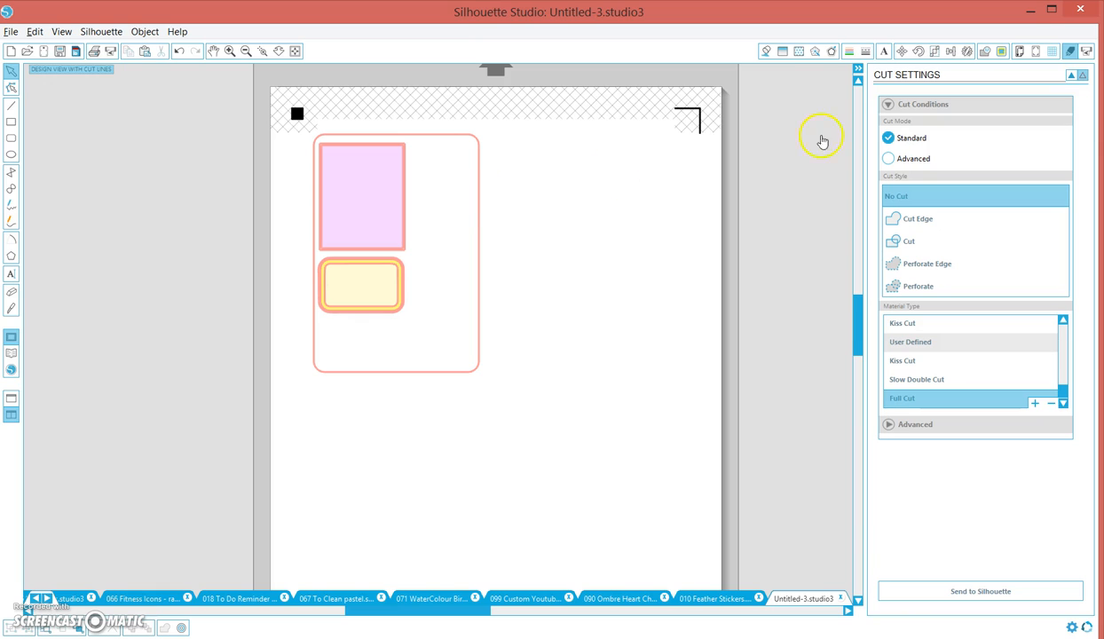
mouse_move(887, 158)
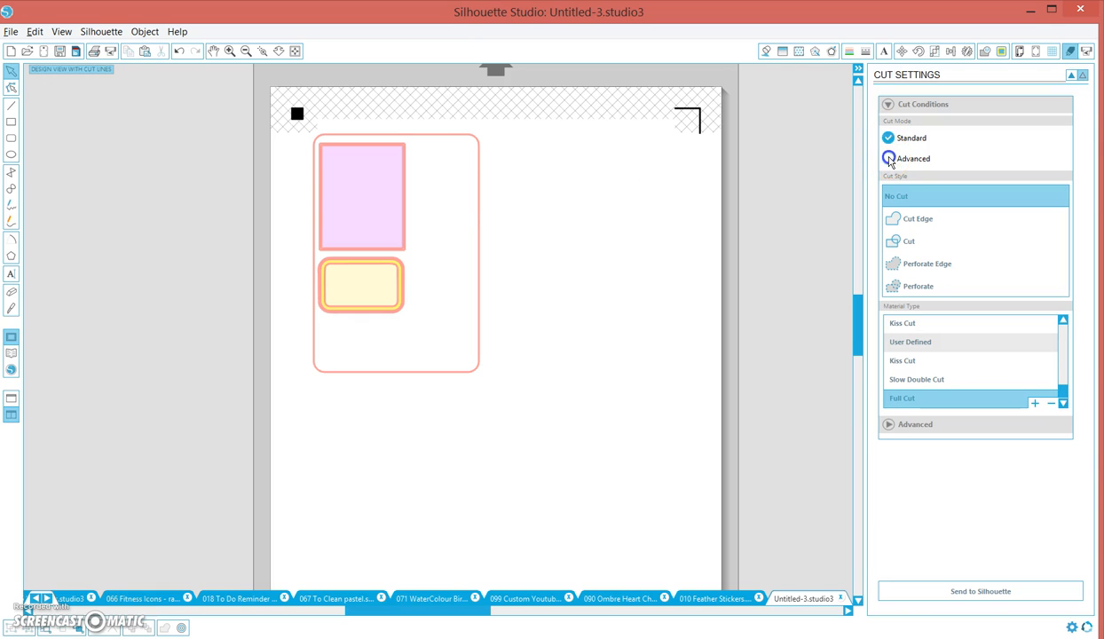
left_click(887, 158)
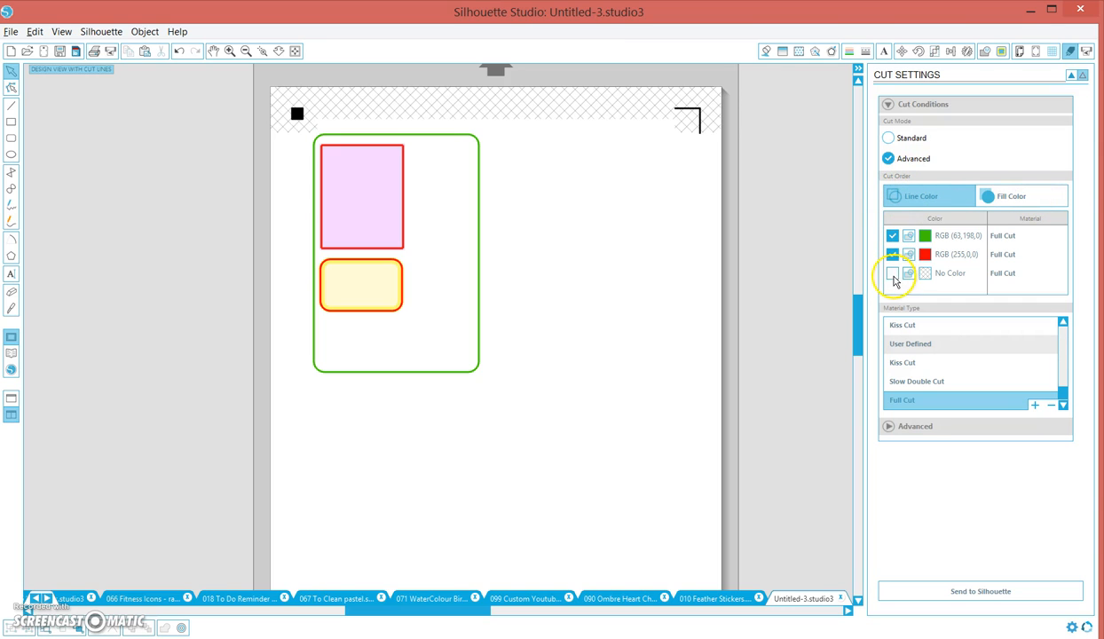
left_click(893, 274)
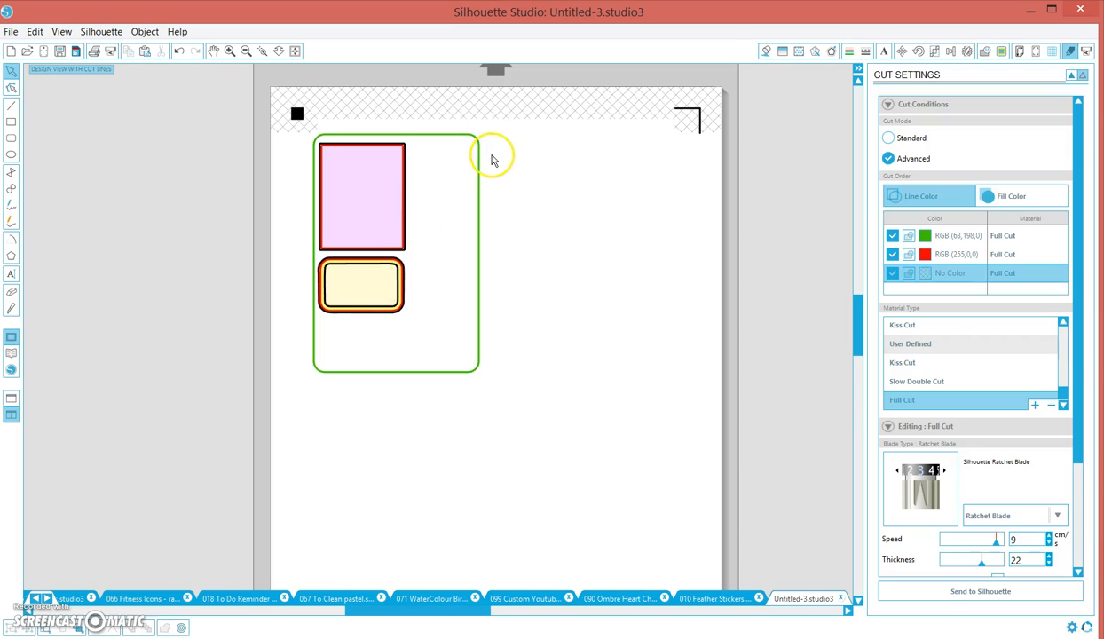
left_click(891, 273)
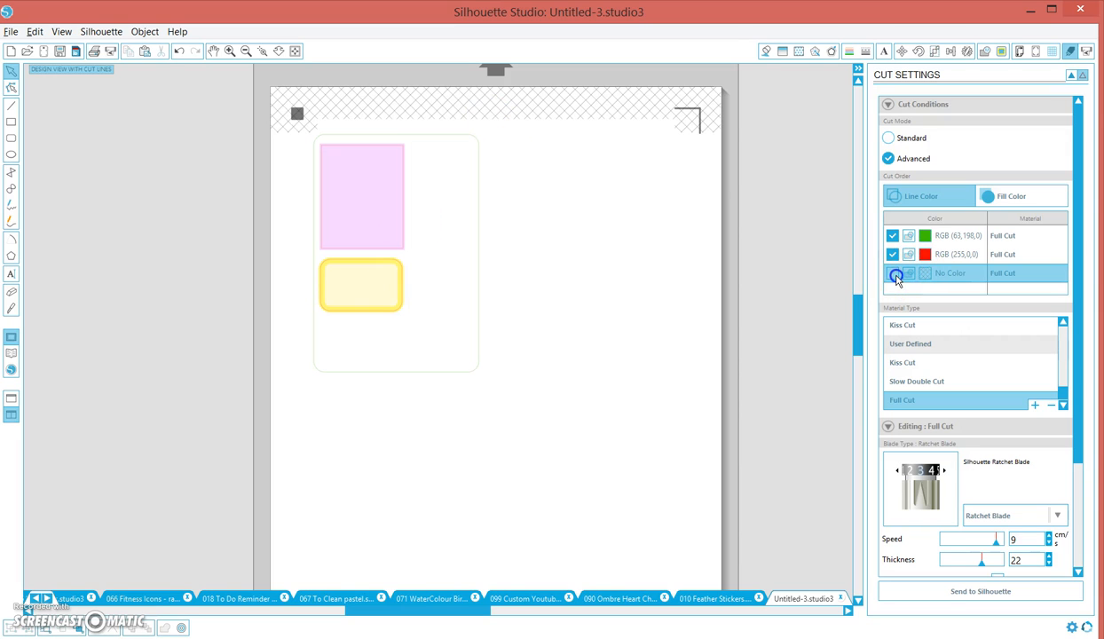
left_click(890, 273)
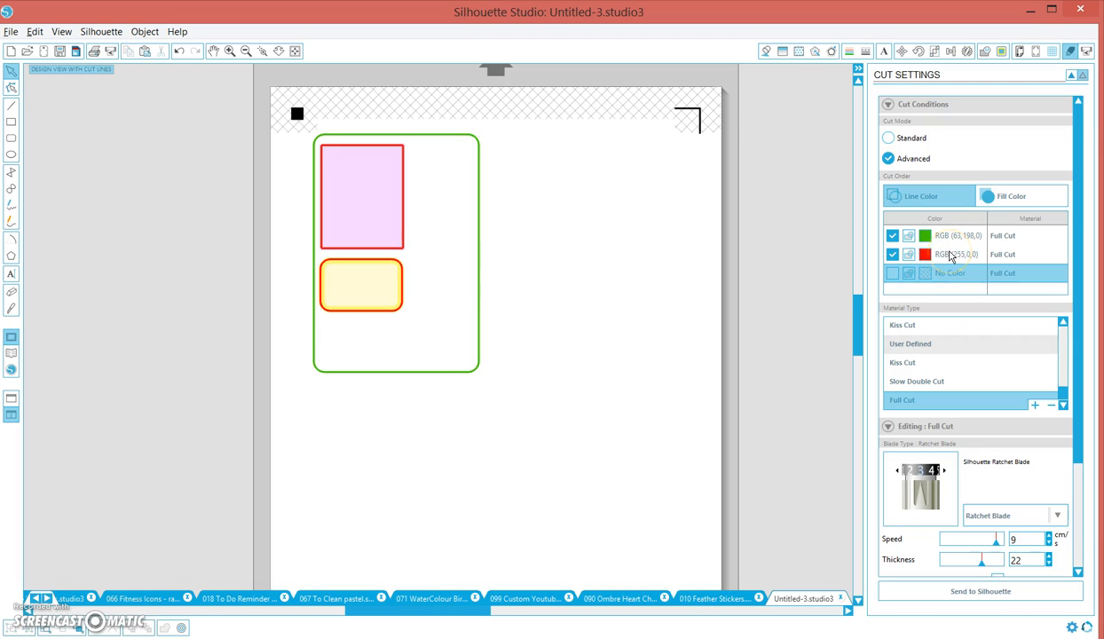
left_click(957, 254)
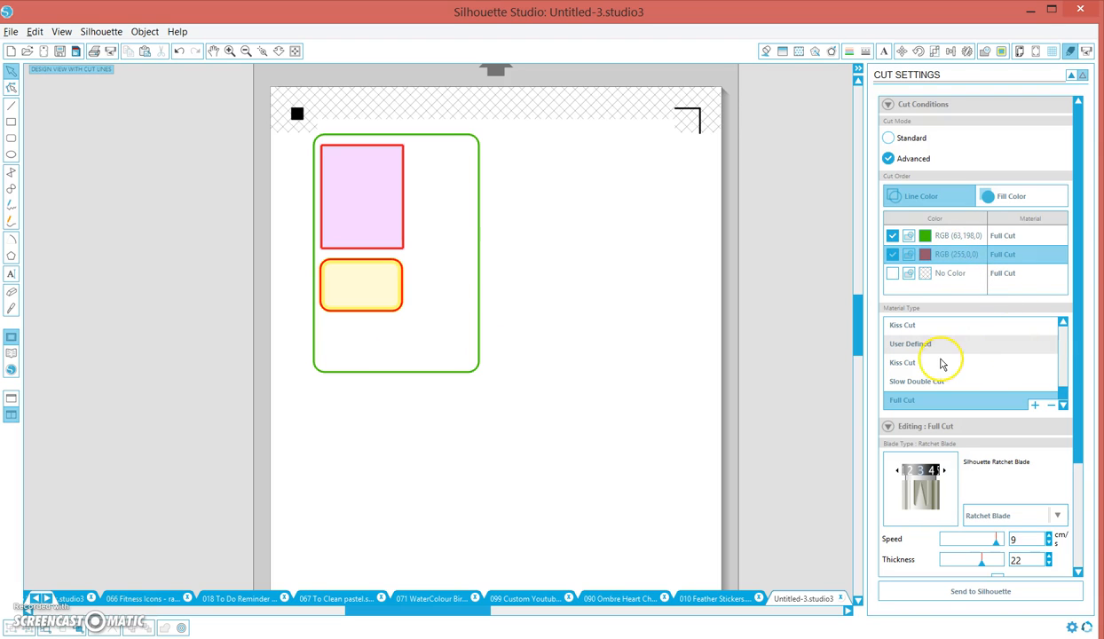
mouse_move(896, 348)
type("Kiss Cut Example")
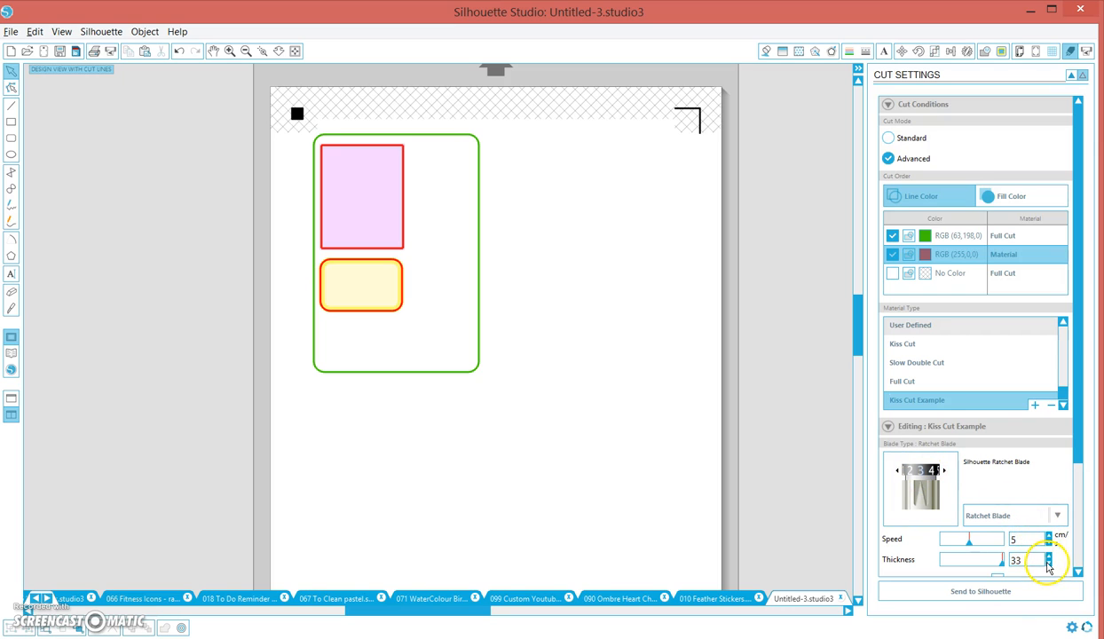
Step: Set the red lines to Kiss Cut Example at thickness 5, leaving the green border on Full Cut
left_click(1048, 564)
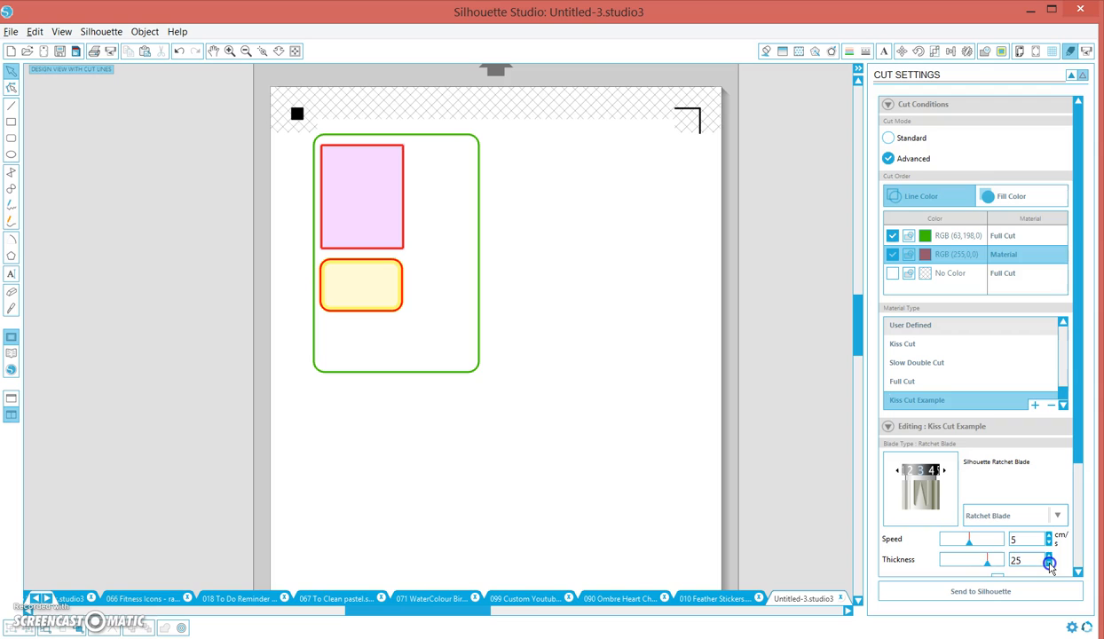
left_click(1048, 564)
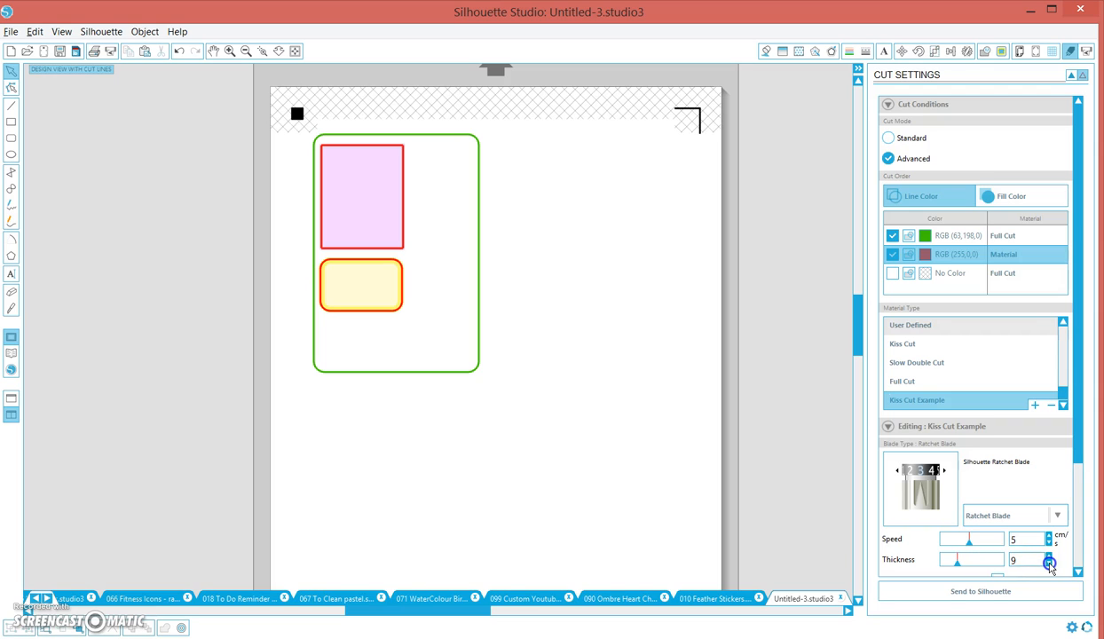
left_click(1051, 565)
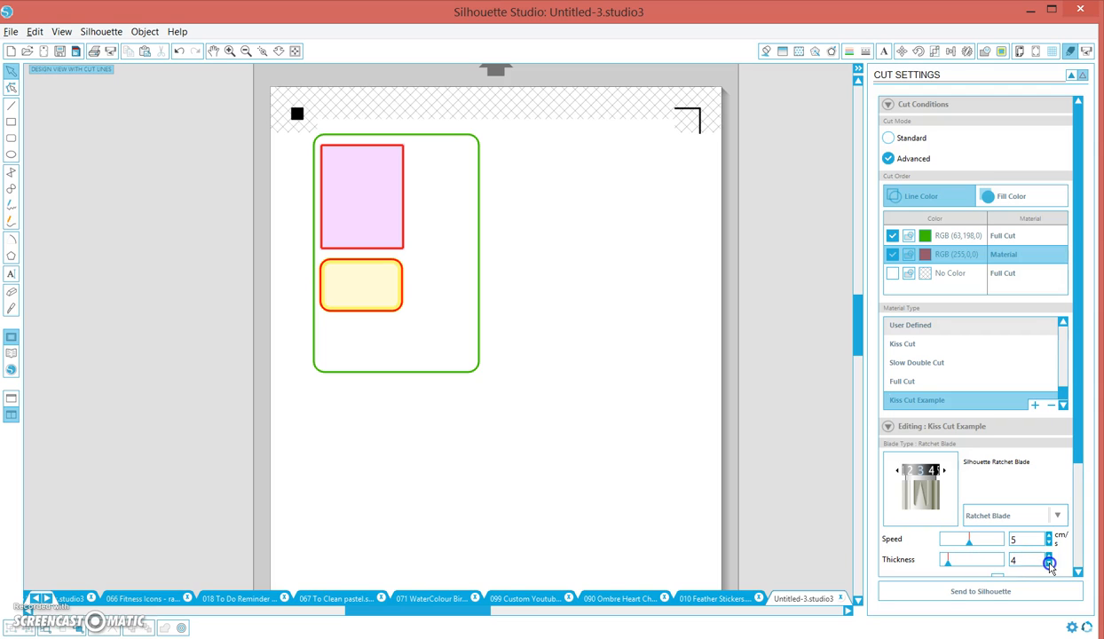
left_click(1050, 555)
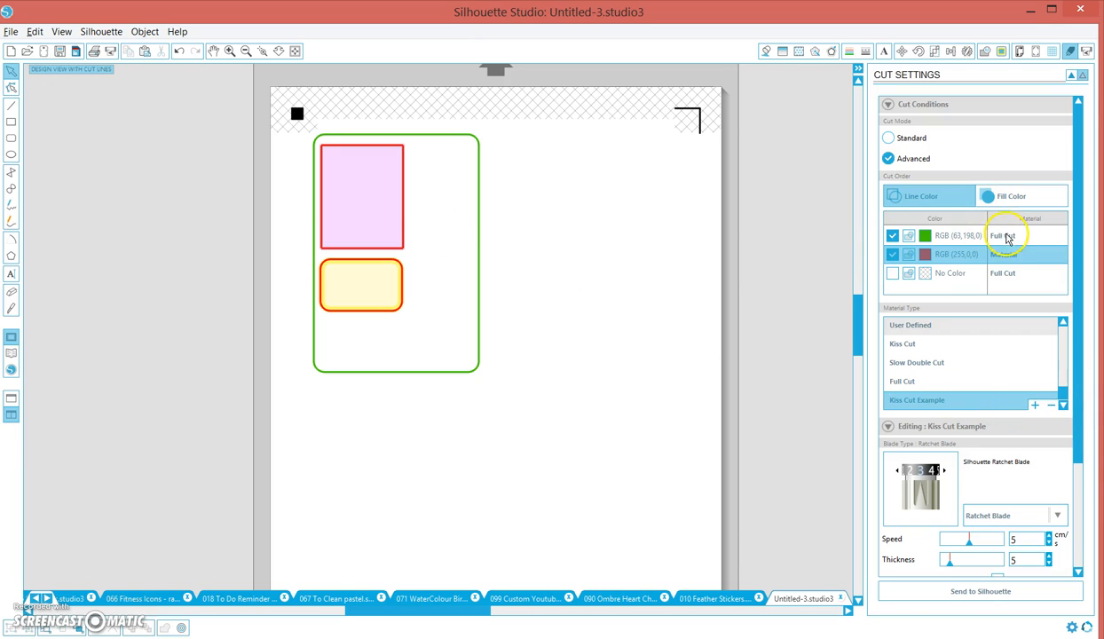
left_click(1020, 256)
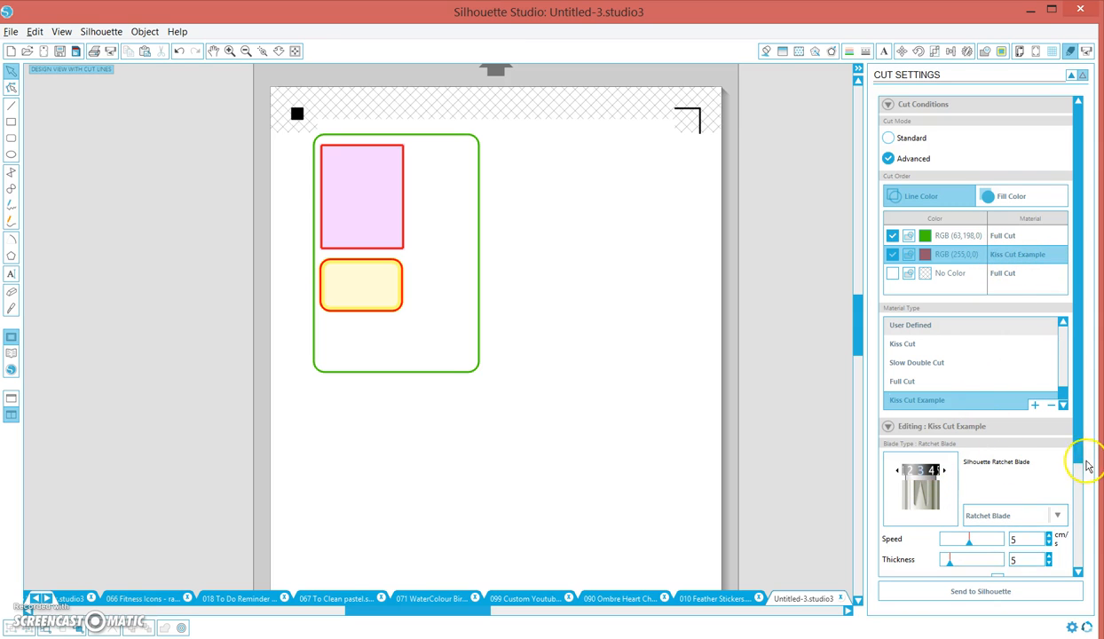
Step: Reveal the green border's Full Cut blade settings showing speed 9 and thickness 22
scroll("down", 3)
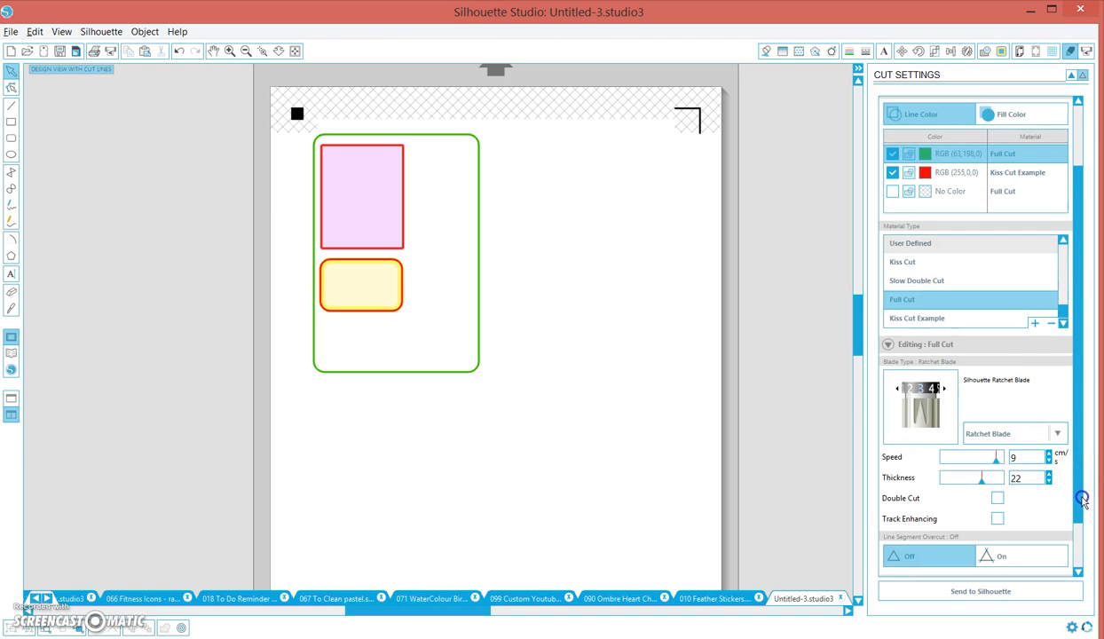
scroll("down", 3)
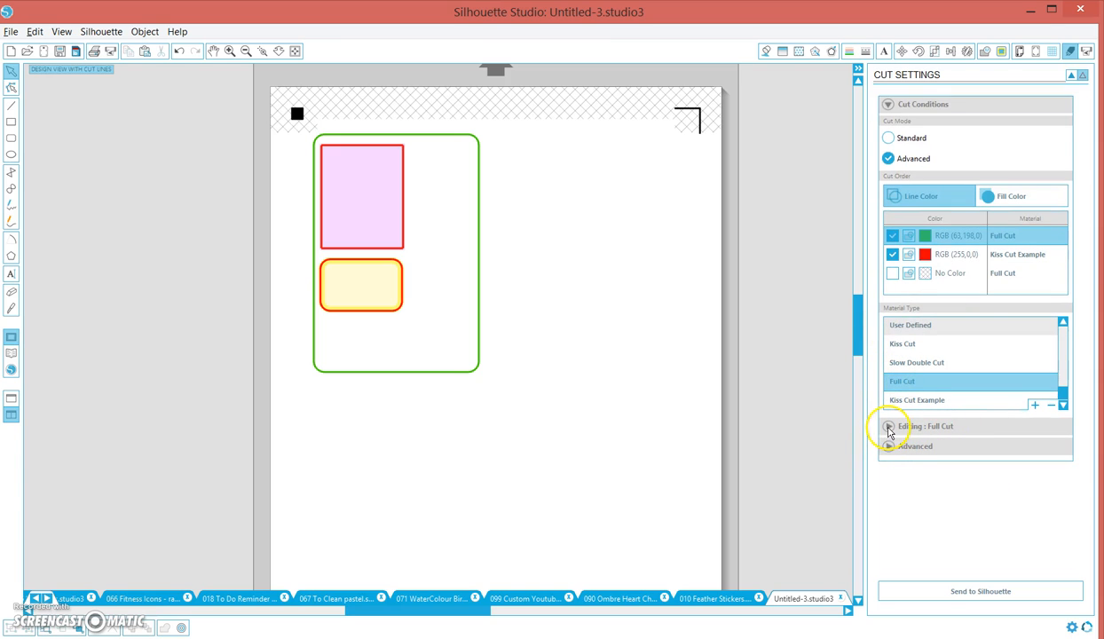
left_click(887, 426)
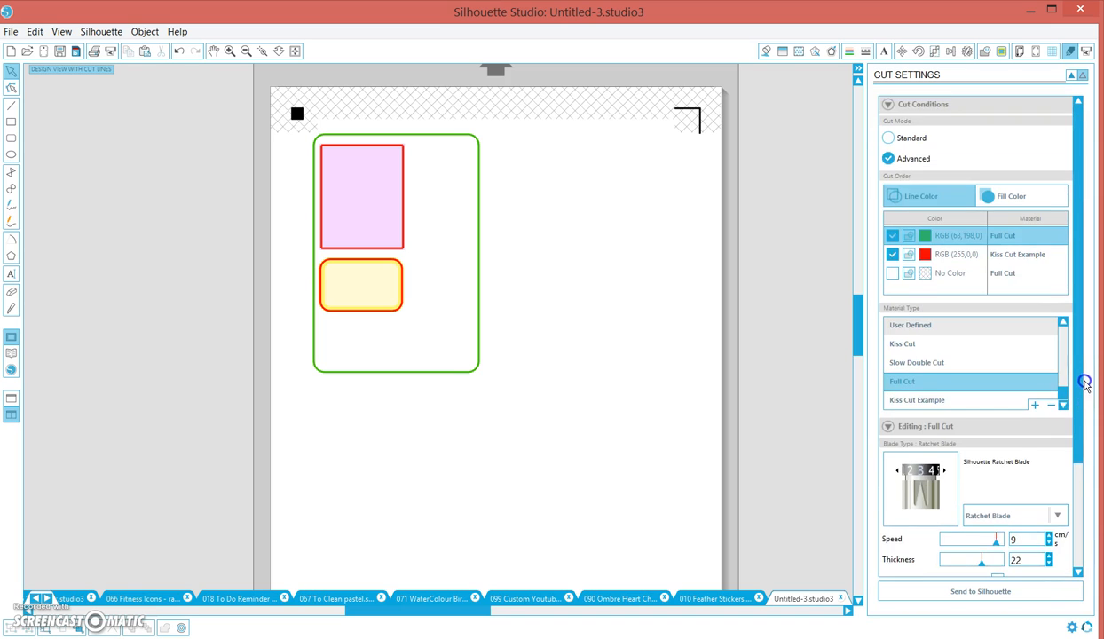
Step: Move the red kiss-cut row above green in Cut Order, then select the green full-cut row
scroll("down", 3)
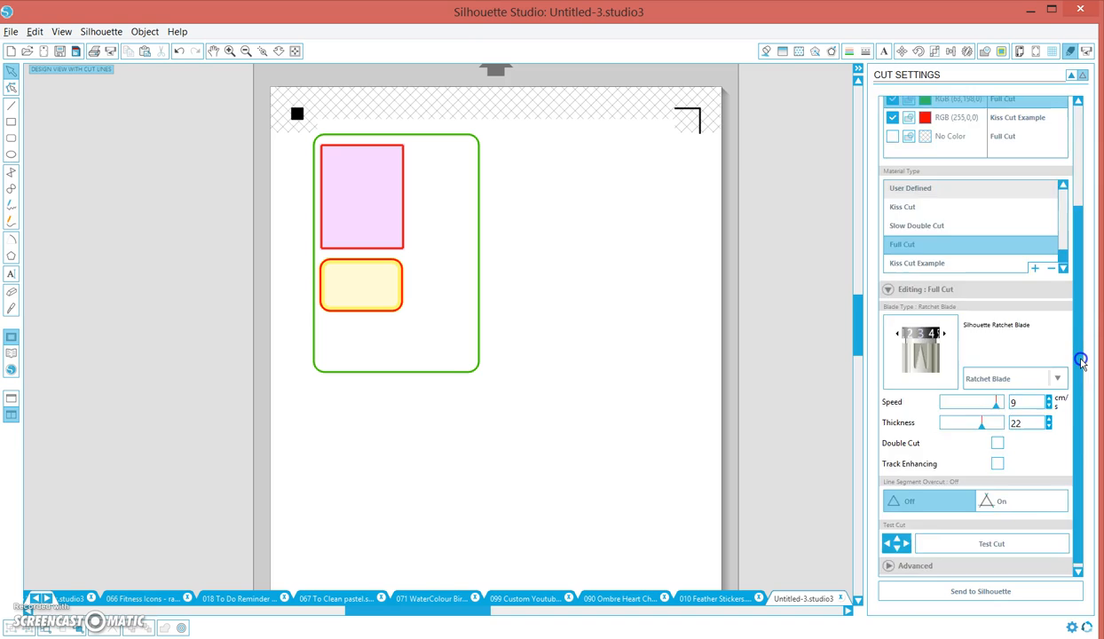
scroll("up", 3)
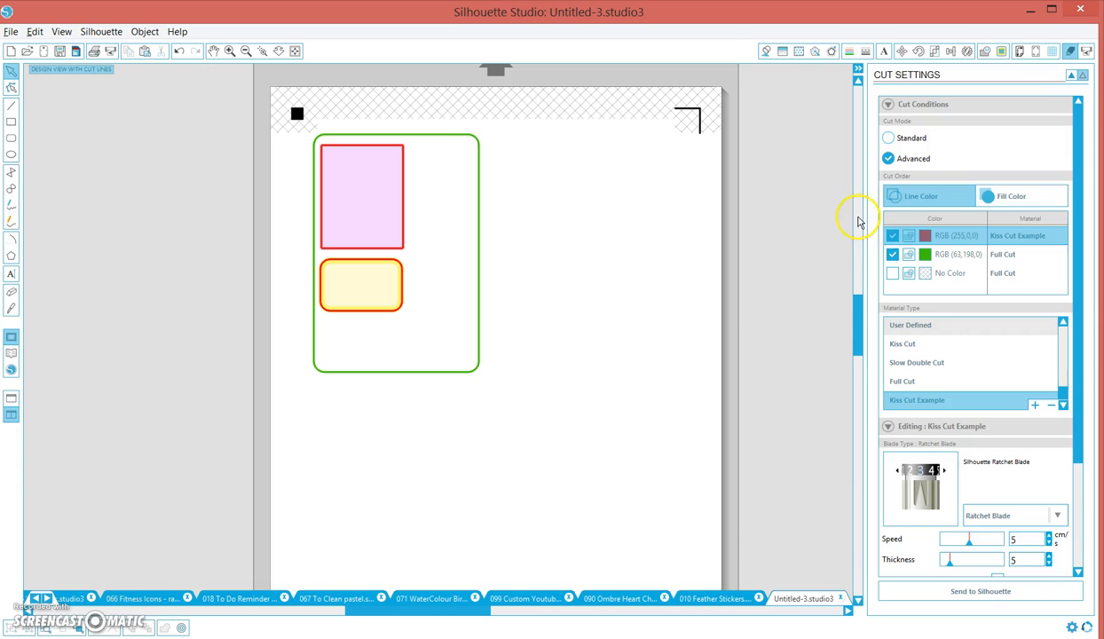
mouse_move(1021, 241)
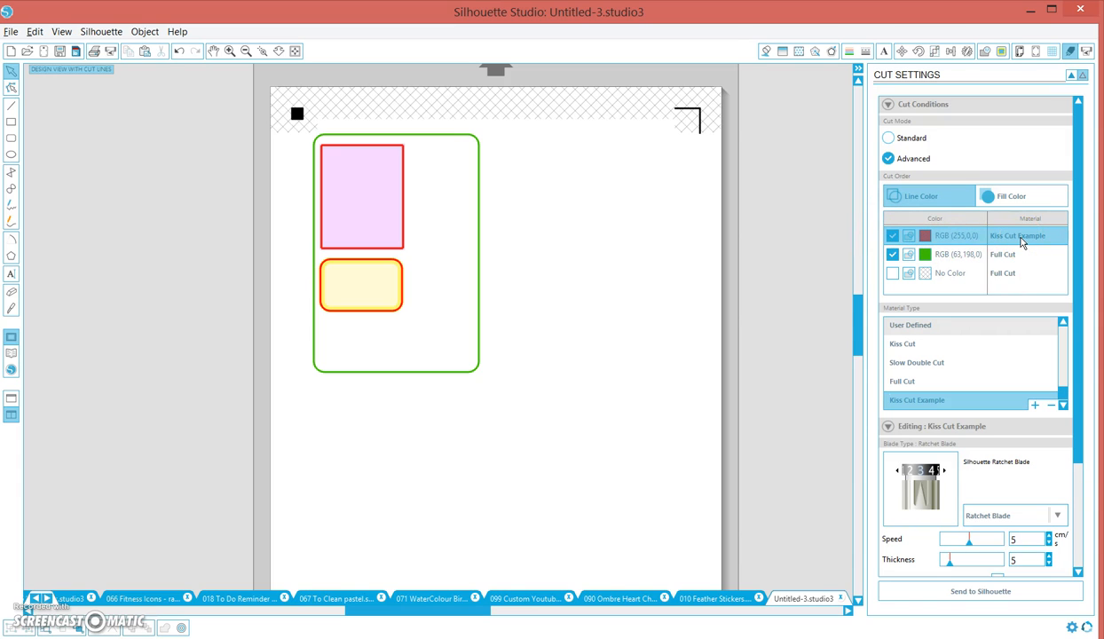
mouse_move(926, 248)
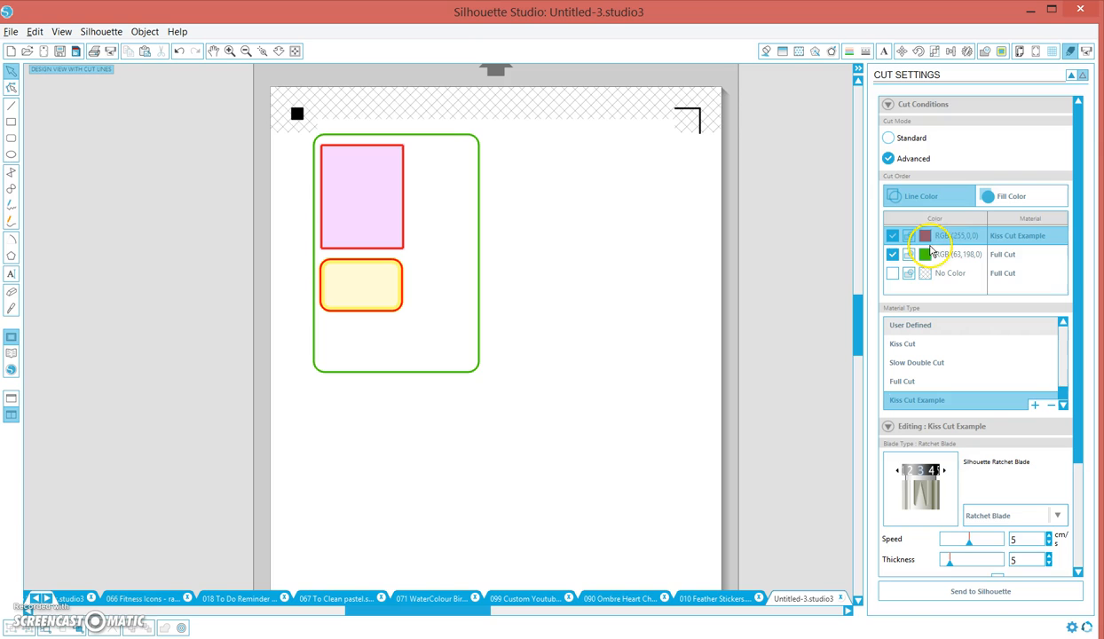
left_click(976, 256)
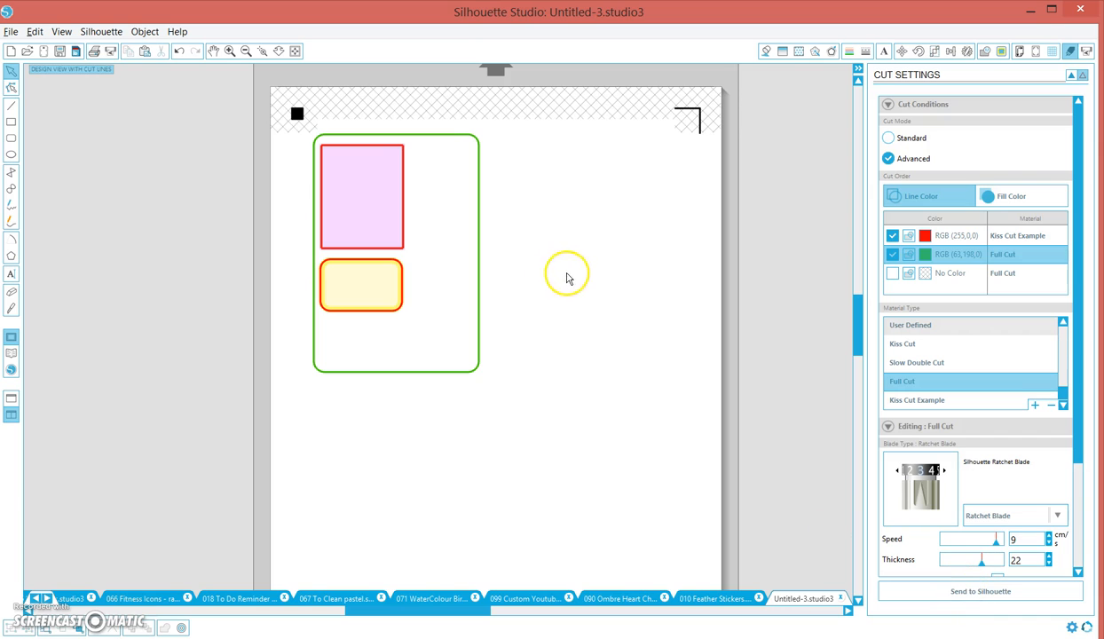
mouse_move(719, 607)
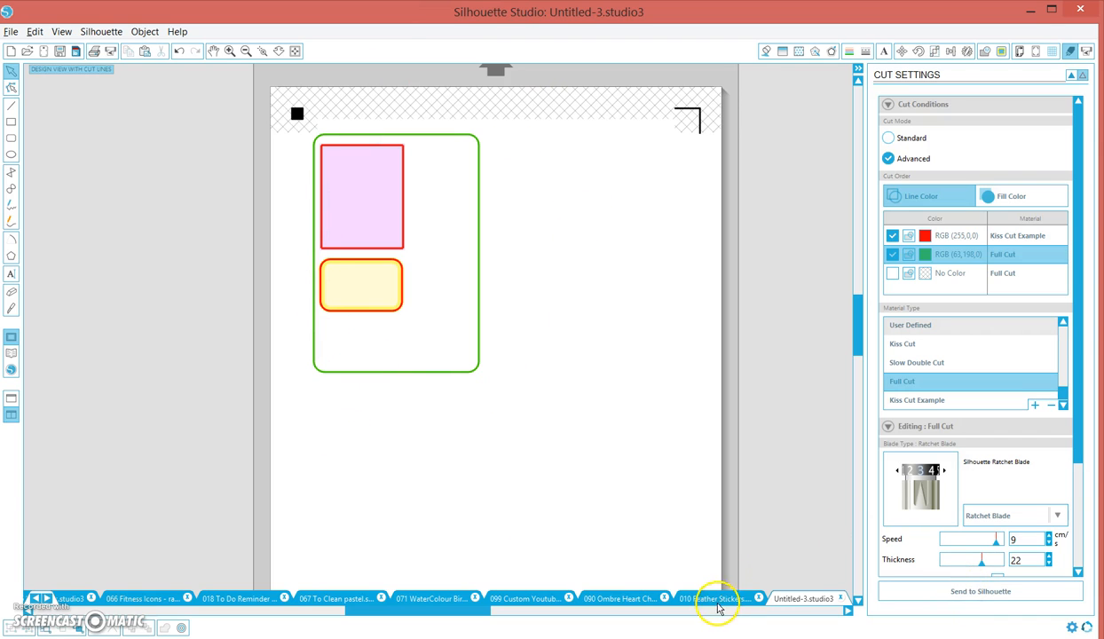
mouse_move(607, 615)
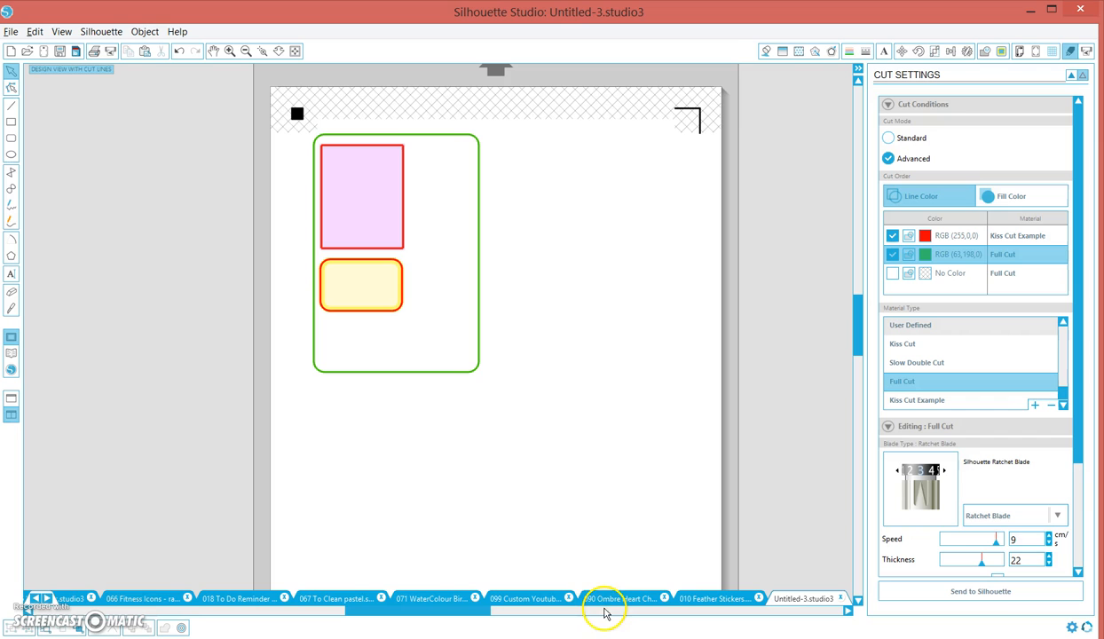
Step: Switch to the 090 Ombre Heart Checklists sheet and review its cut-order rows
left_click(621, 596)
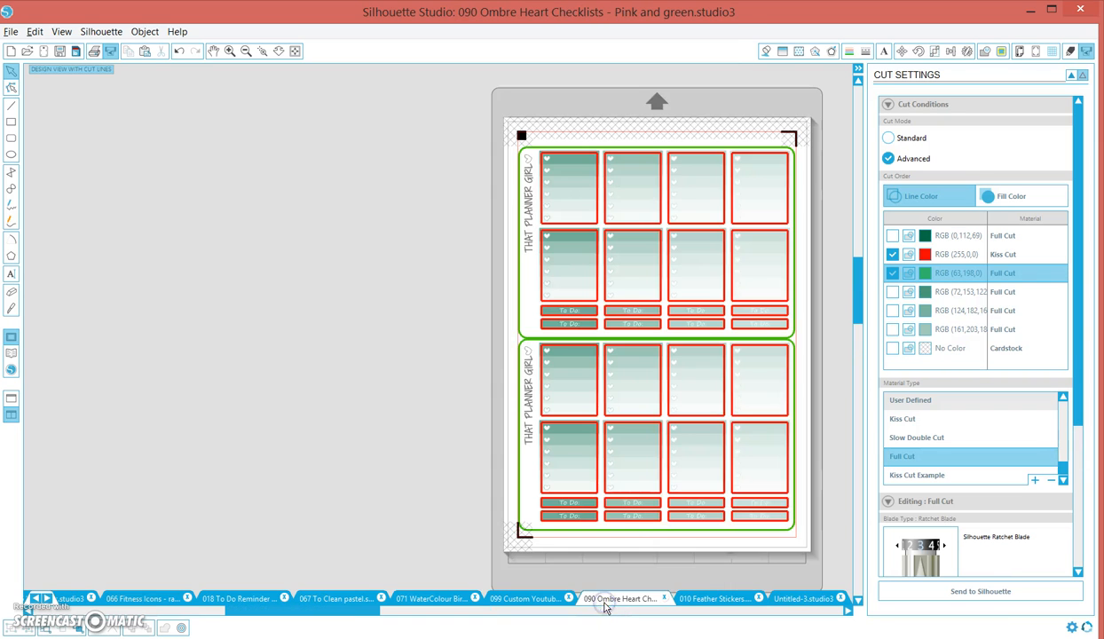
left_click(922, 195)
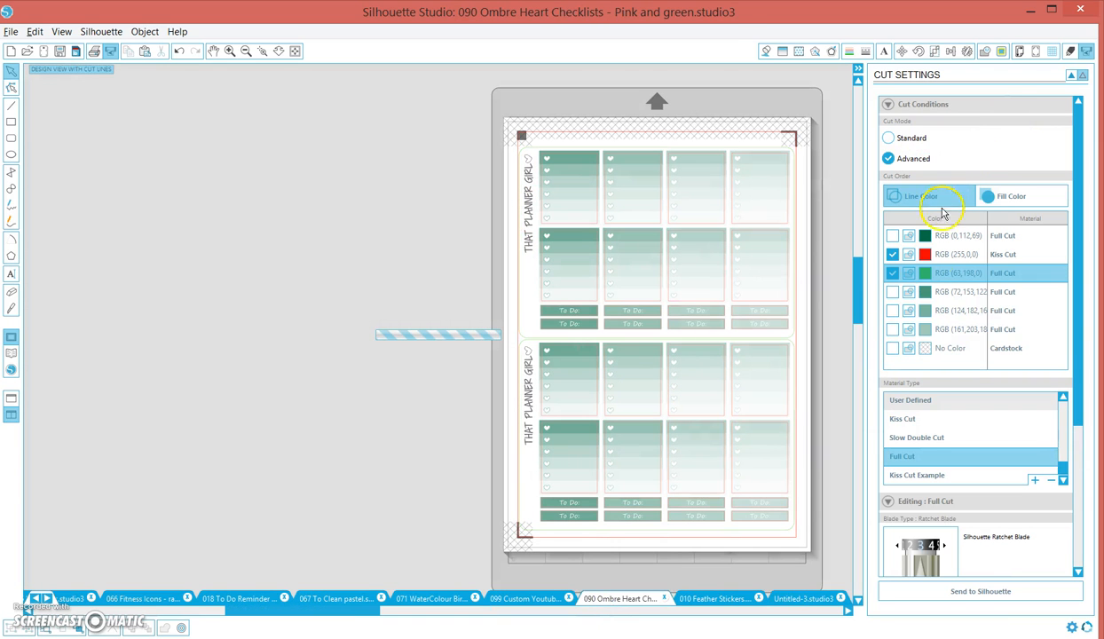
left_click(891, 234)
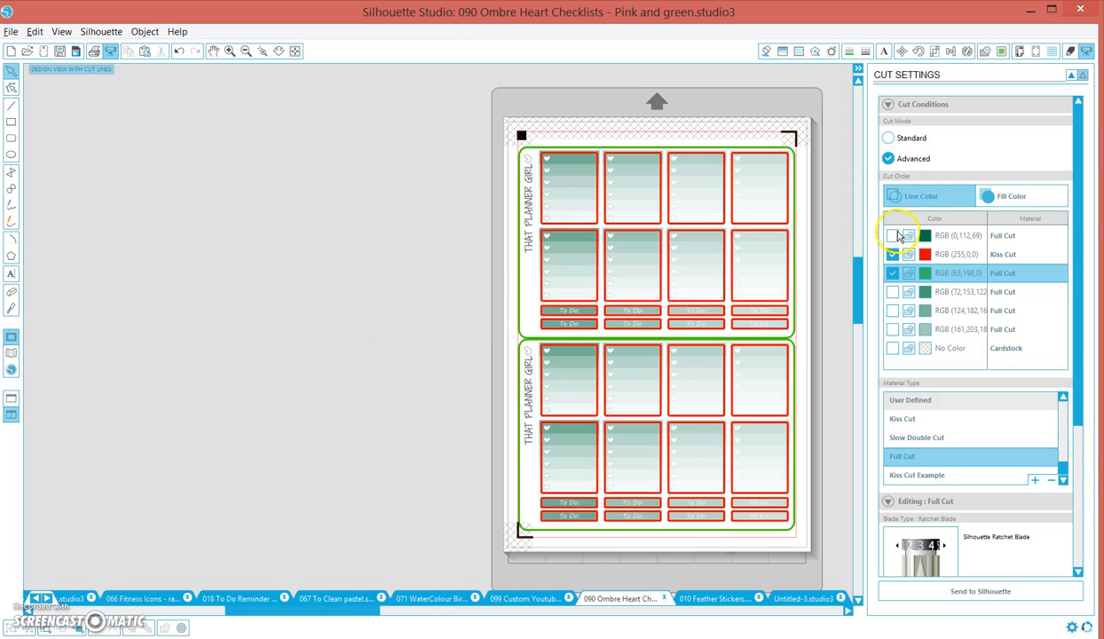
left_click(893, 254)
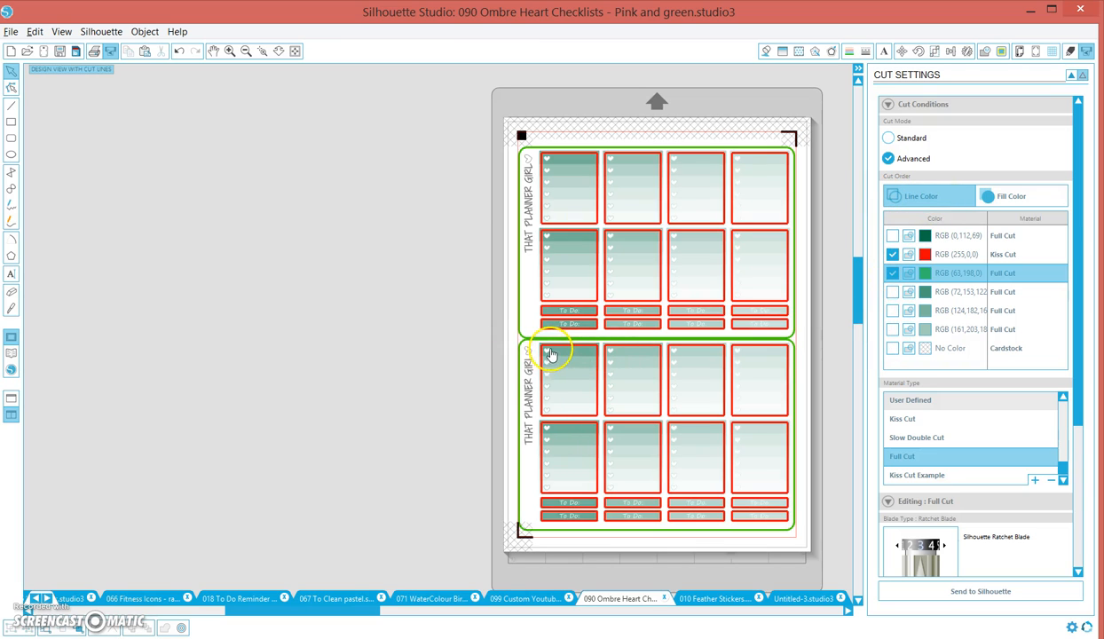
mouse_move(526, 479)
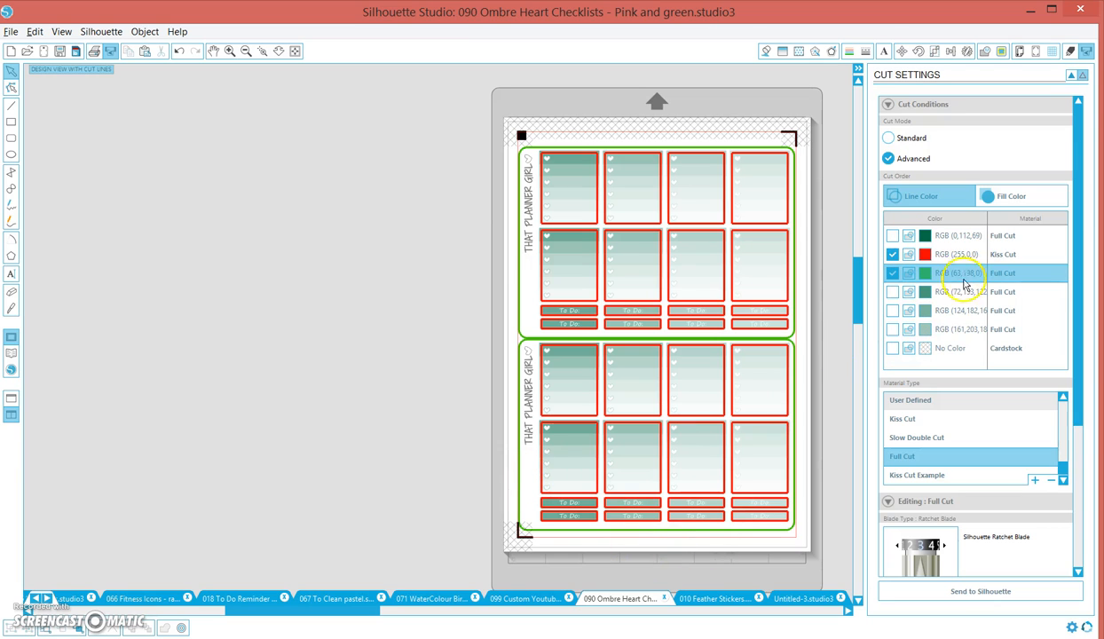
mouse_move(586, 213)
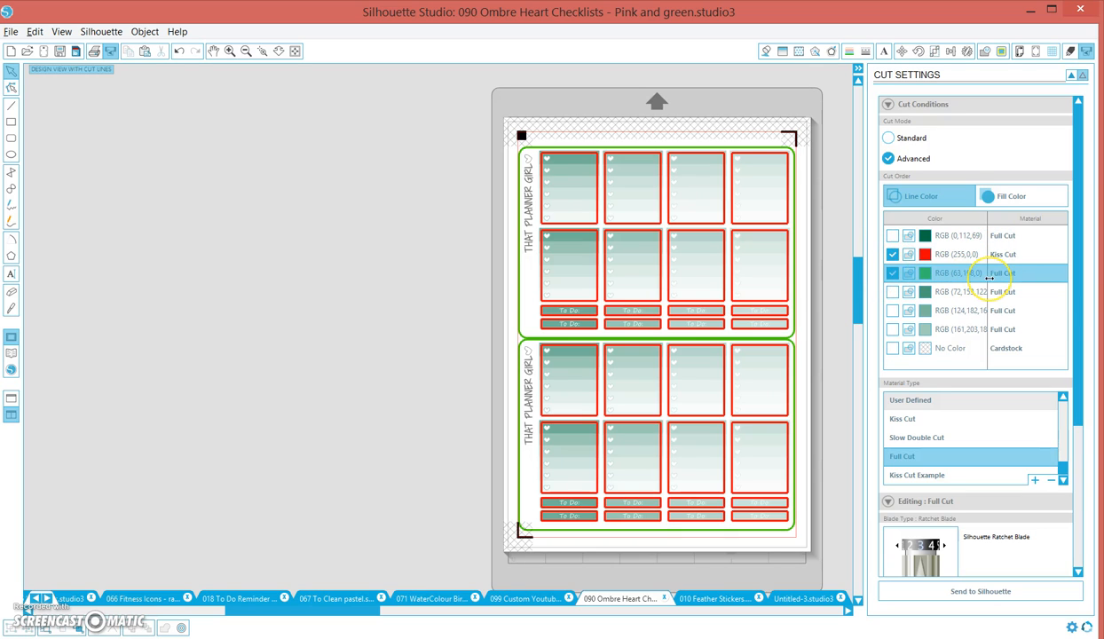
mouse_move(637, 494)
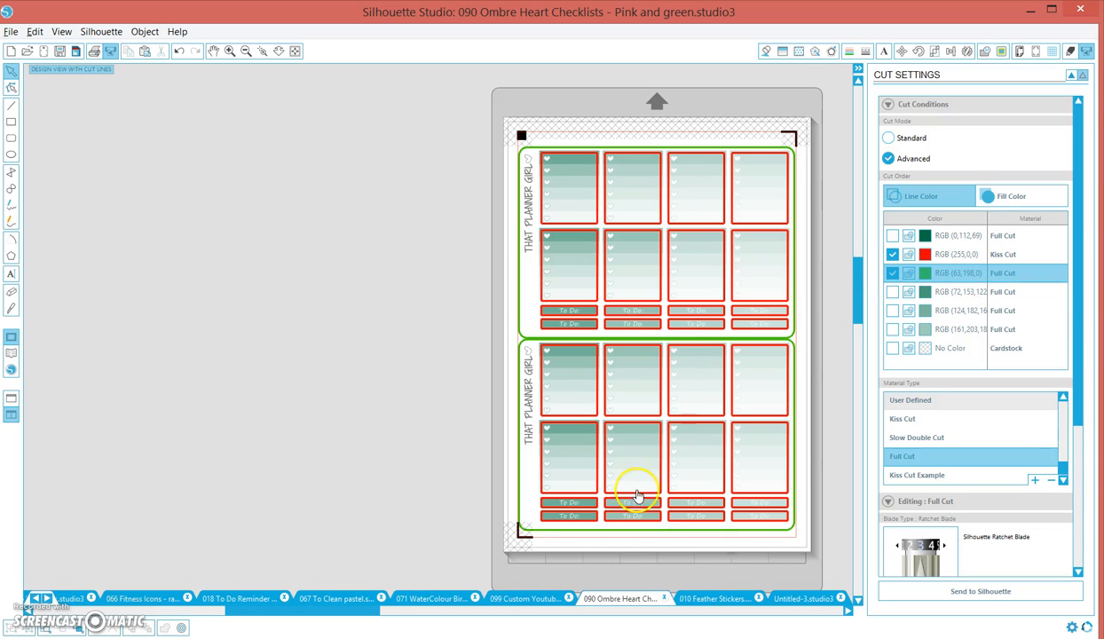
Step: Switch to the 010 Feather Stickers sheet with red Kiss Cut and green Full Cut
left_click(802, 598)
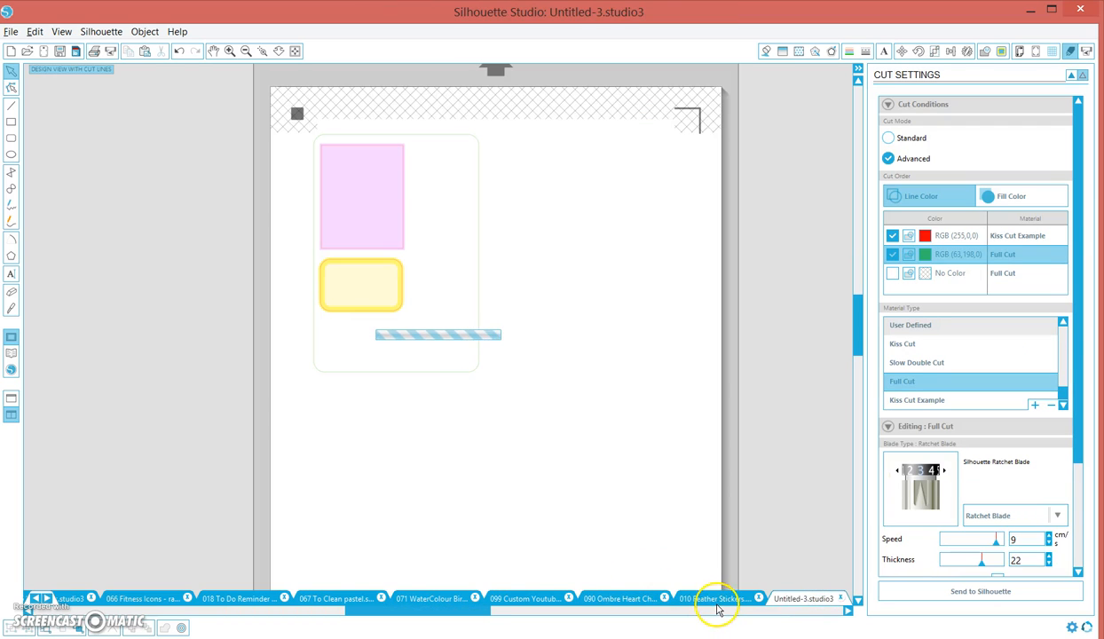
left_click(713, 598)
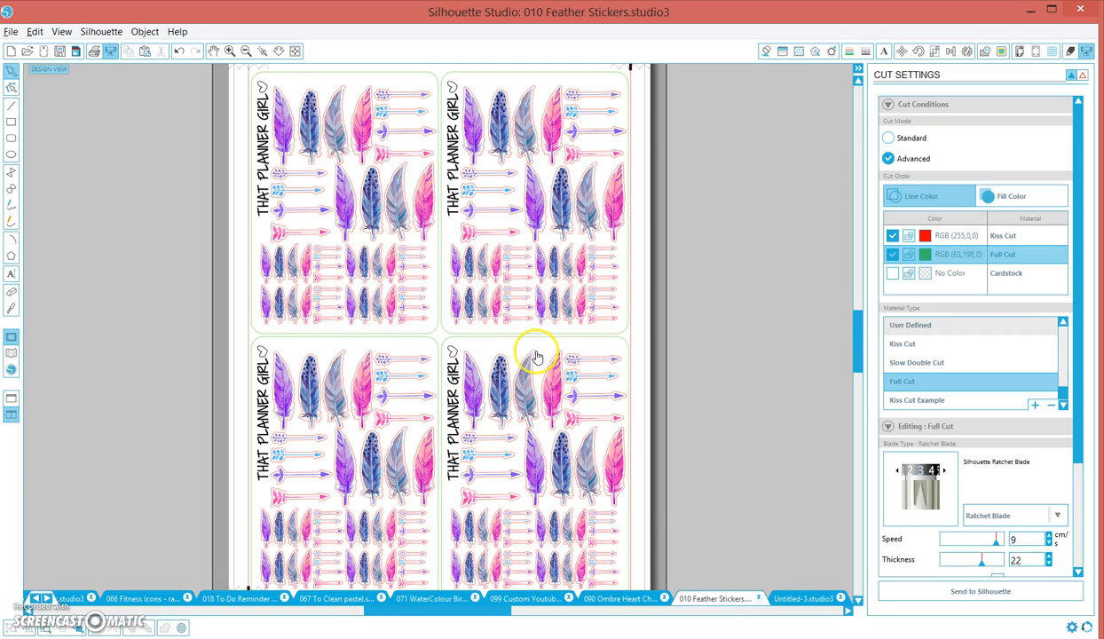
mouse_move(813, 628)
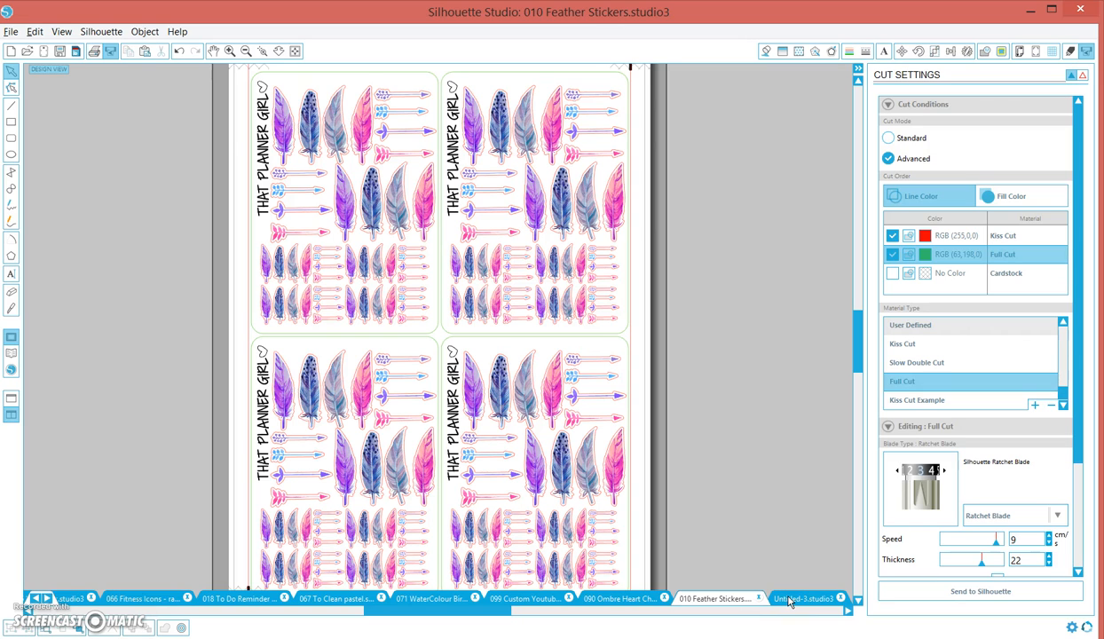
Step: Return to Untitled-3 and confirm red lines use Kiss Cut Example at speed 5, thickness 5
left_click(805, 598)
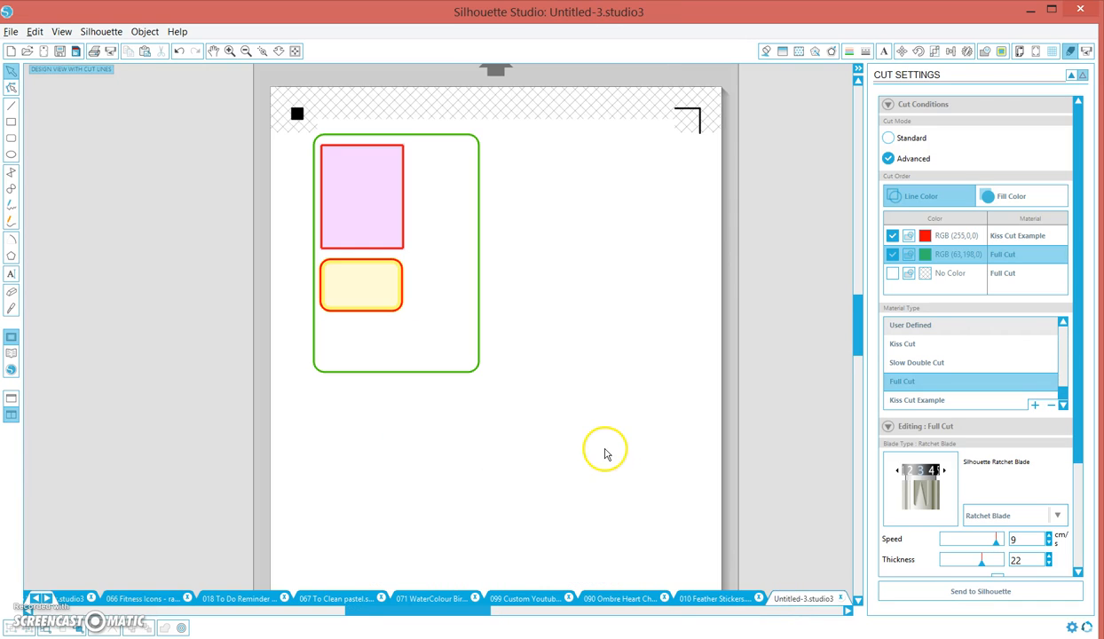
mouse_move(619, 369)
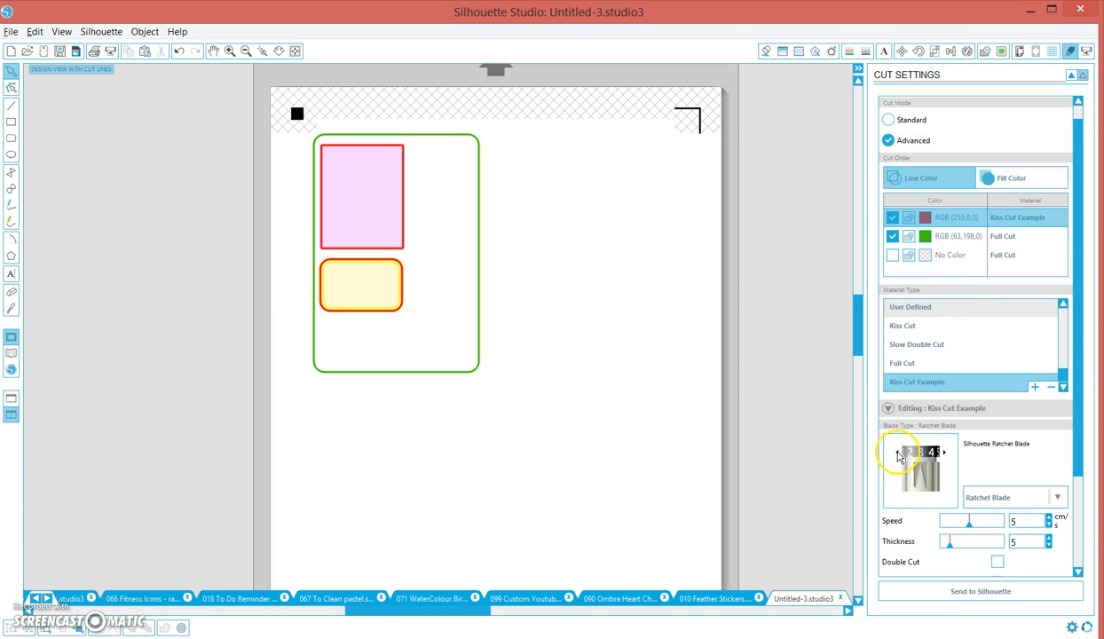
left_click(1003, 237)
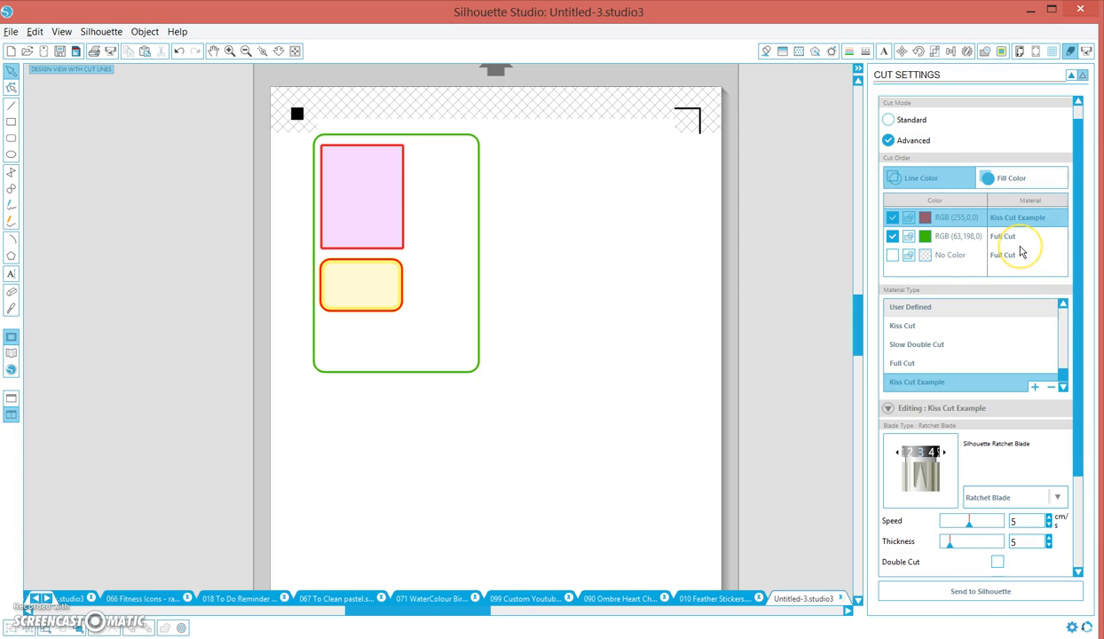
mouse_move(1047, 444)
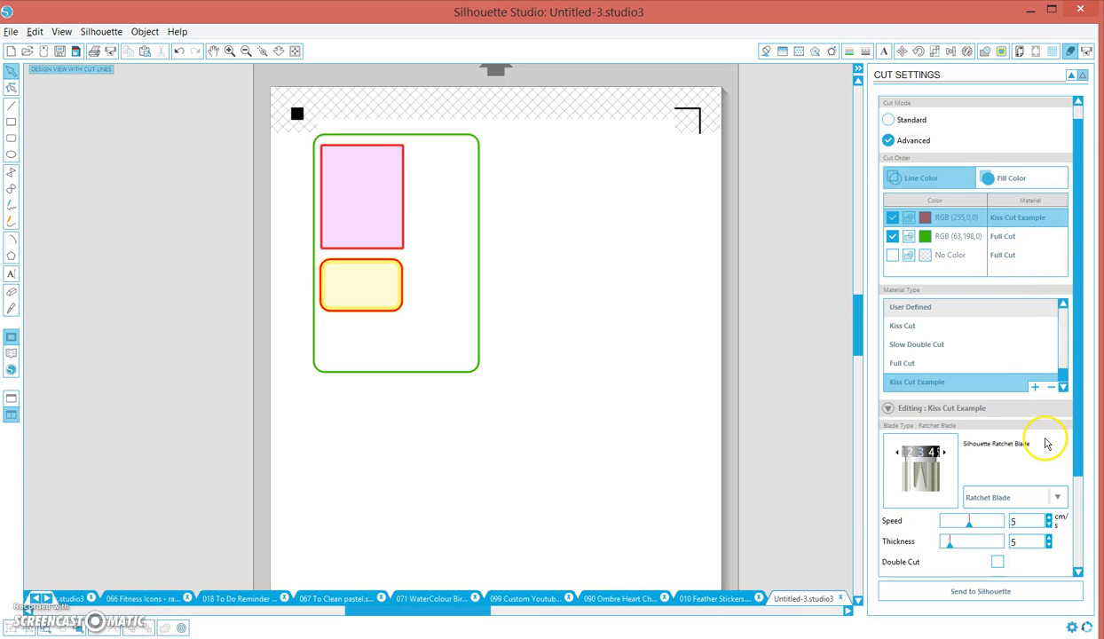
scroll("down", 3)
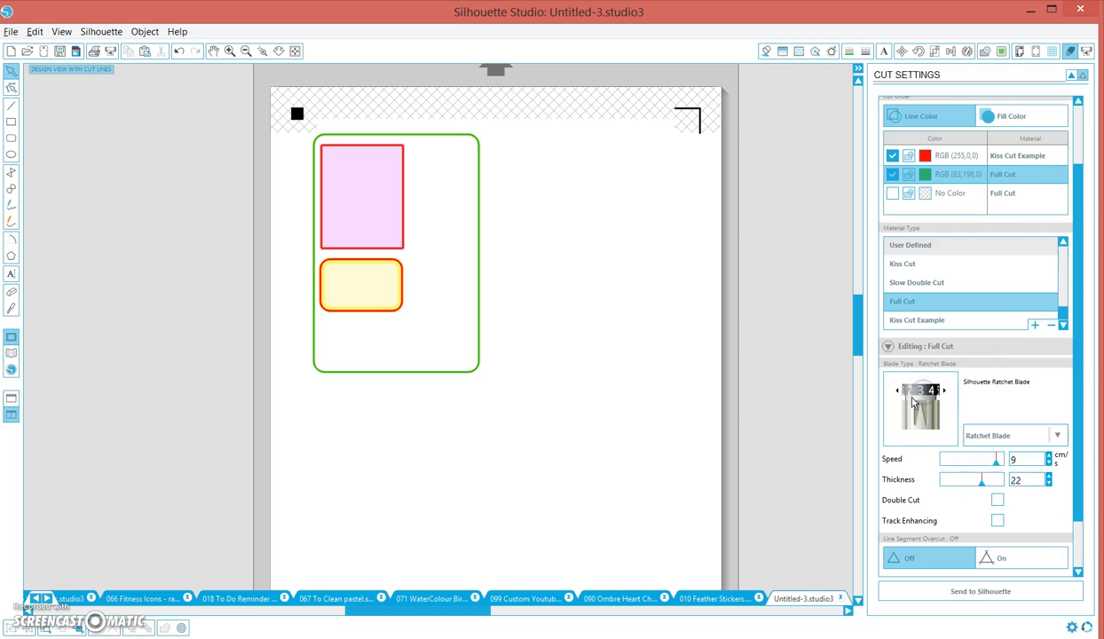
mouse_move(495, 140)
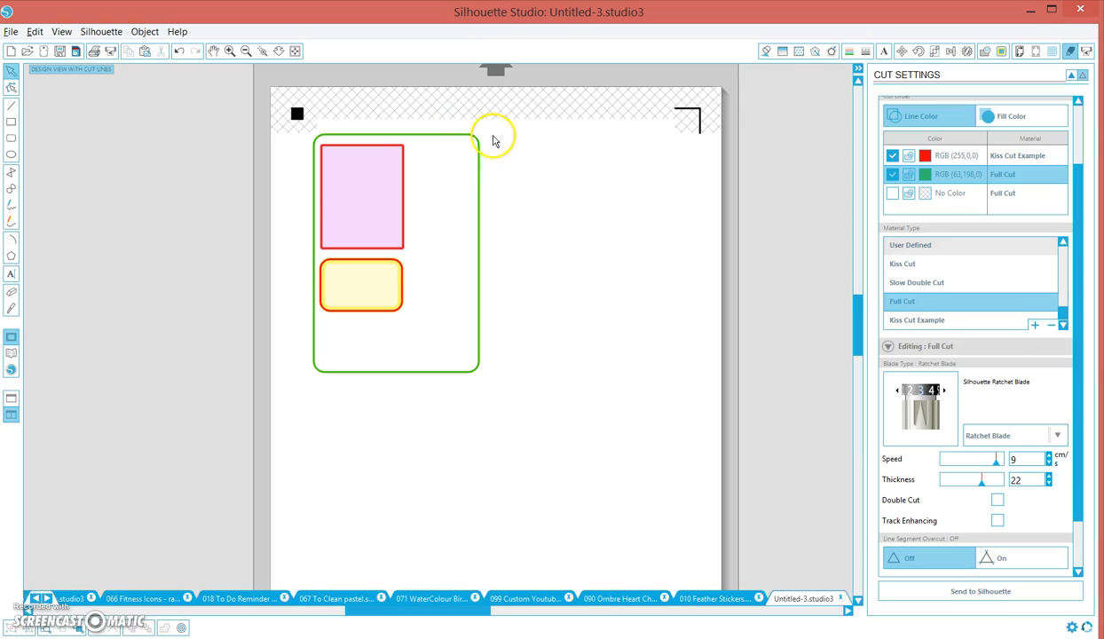
mouse_move(412, 146)
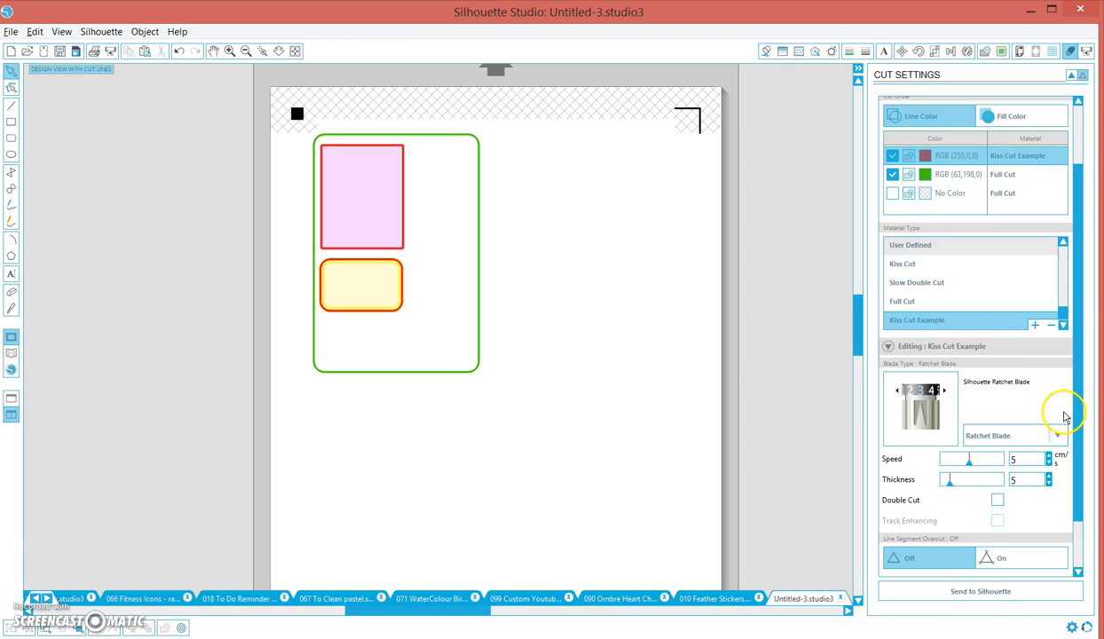
mouse_move(1045, 507)
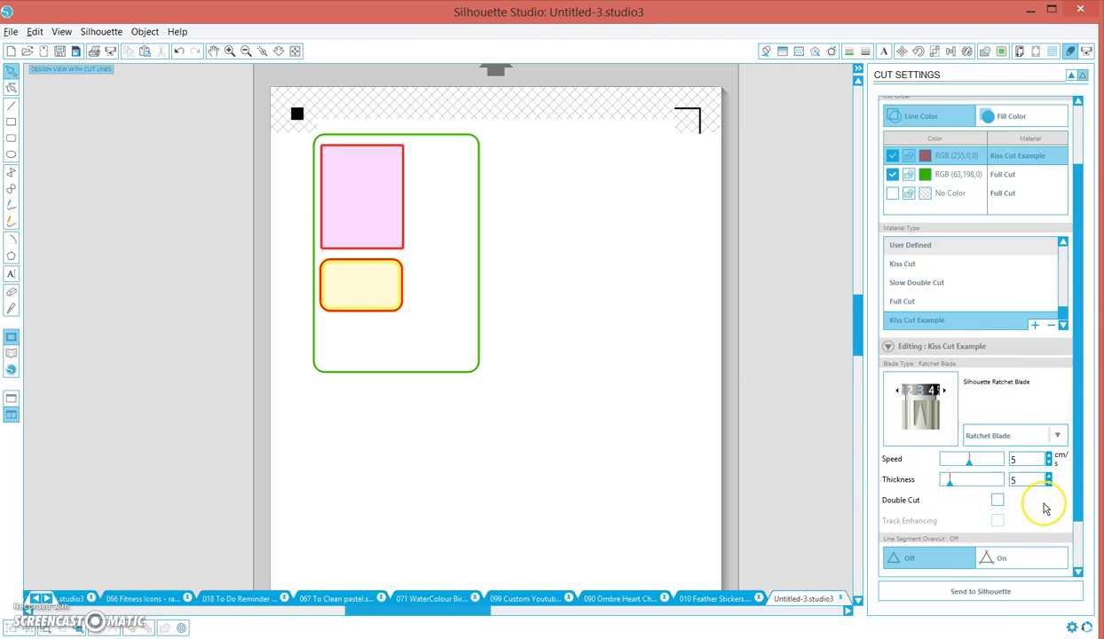
scroll("down", 3)
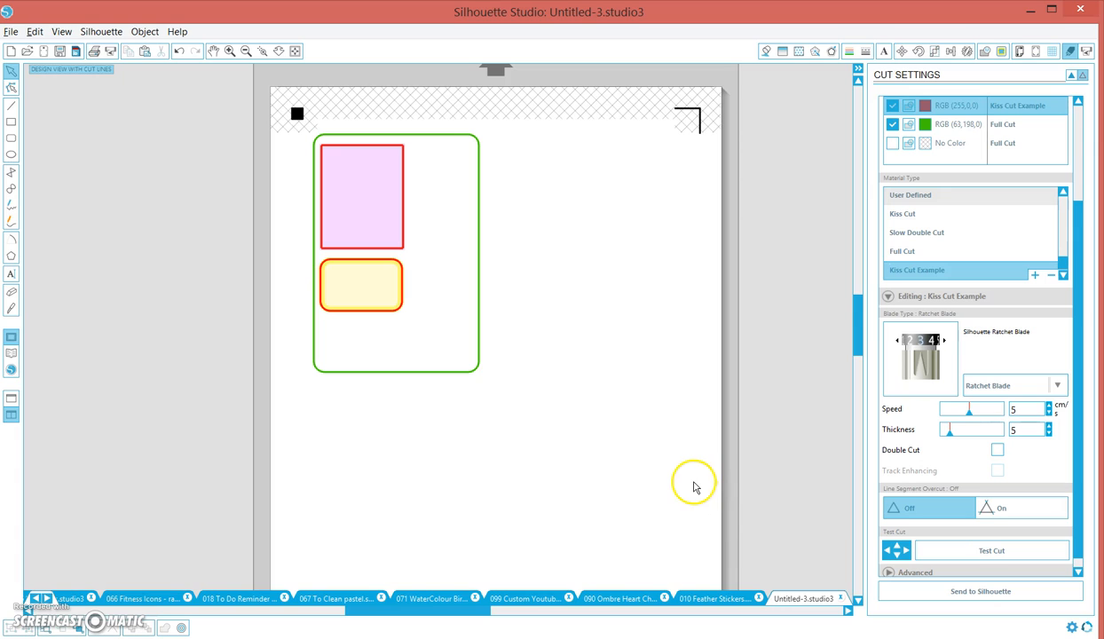
mouse_move(110, 579)
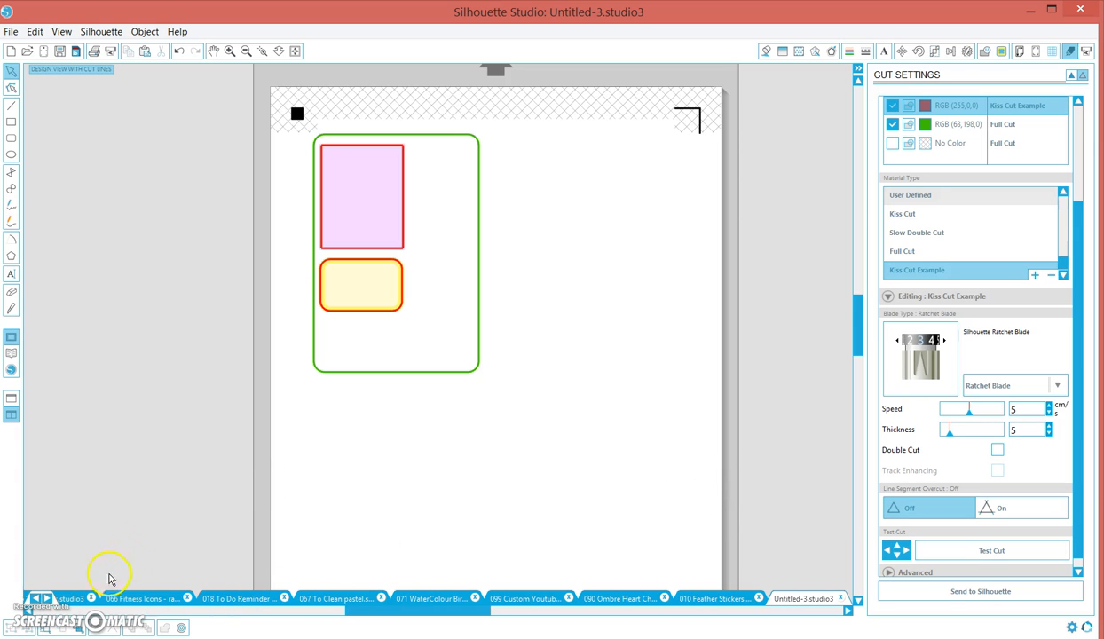